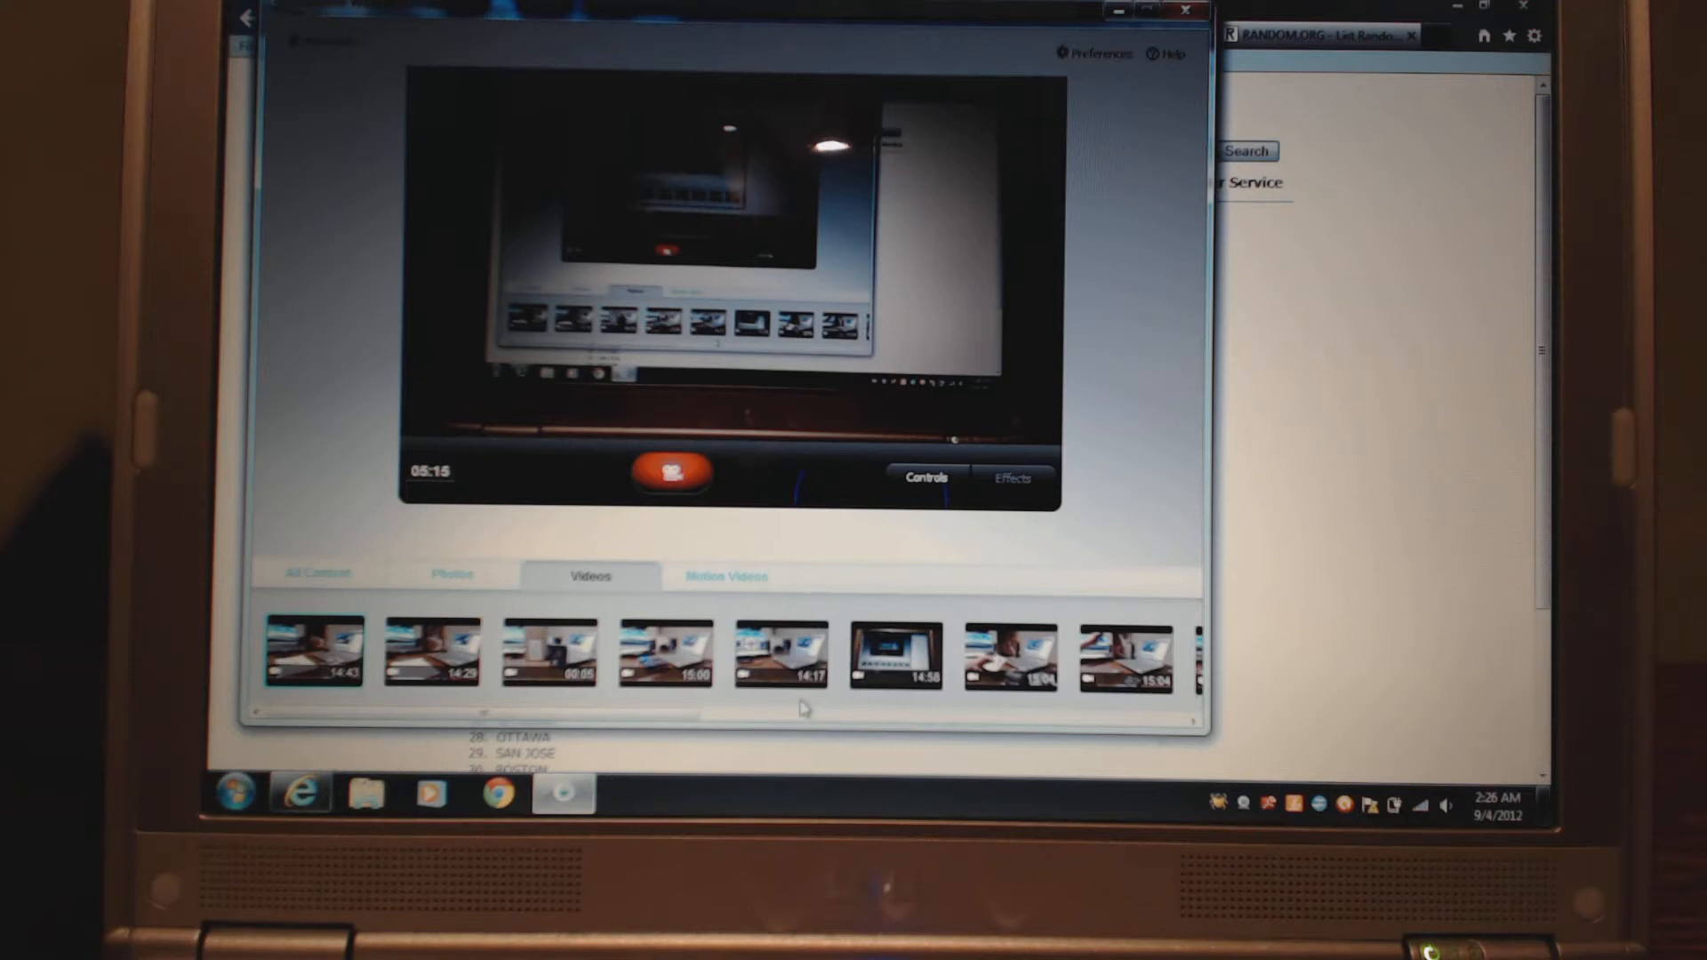
- Minimize the YouCam webcam window to reveal the team list randomized 67 times
{"action": "left_click", "coordinate": [1129, 657]}
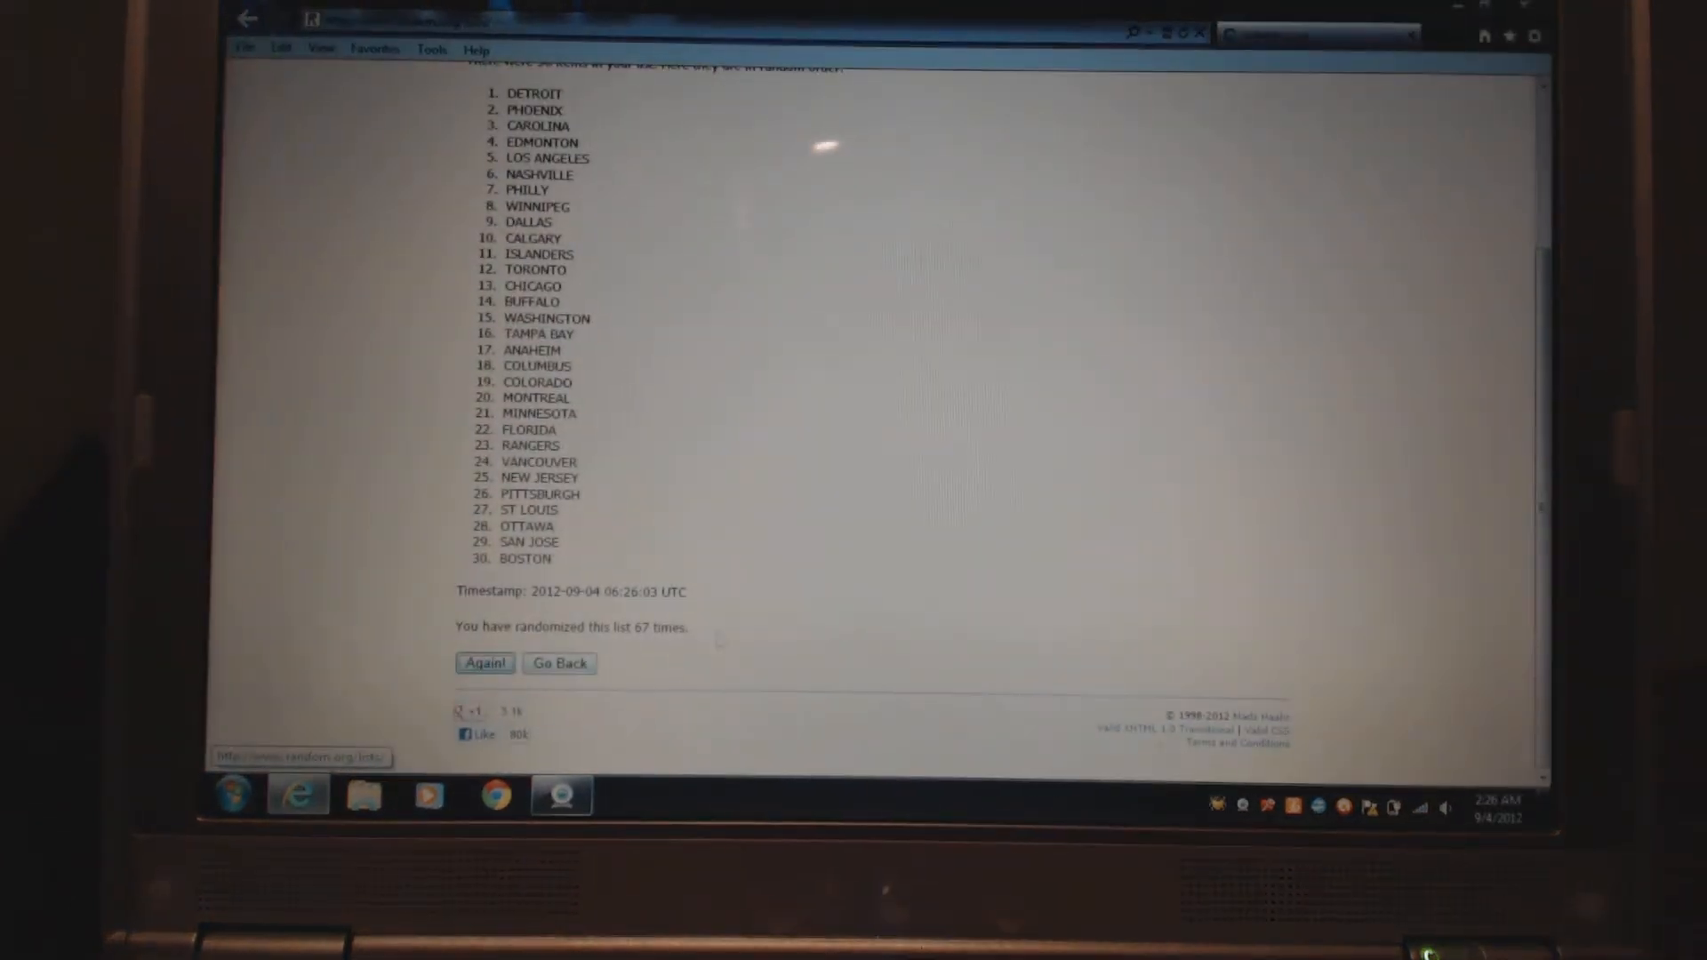
- Reshuffle the team list three more times, reaching 70 randomizations with Minnesota first
{"action": "left_click", "coordinate": [486, 663]}
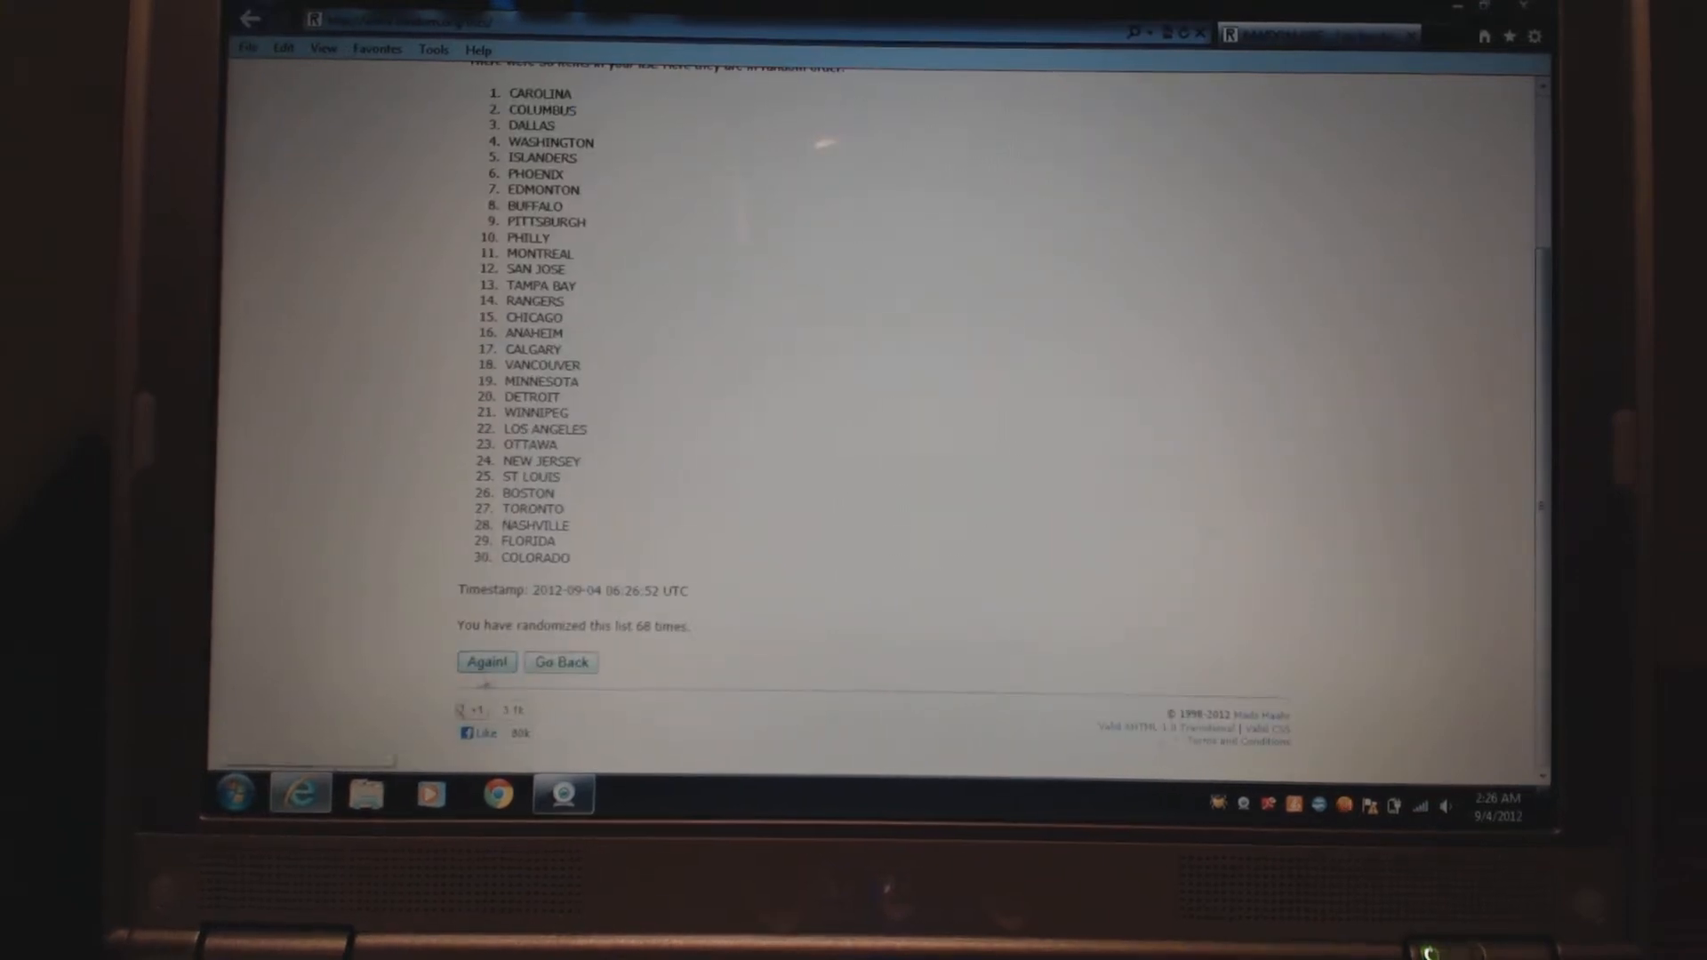
{"action": "left_click", "coordinate": [486, 662]}
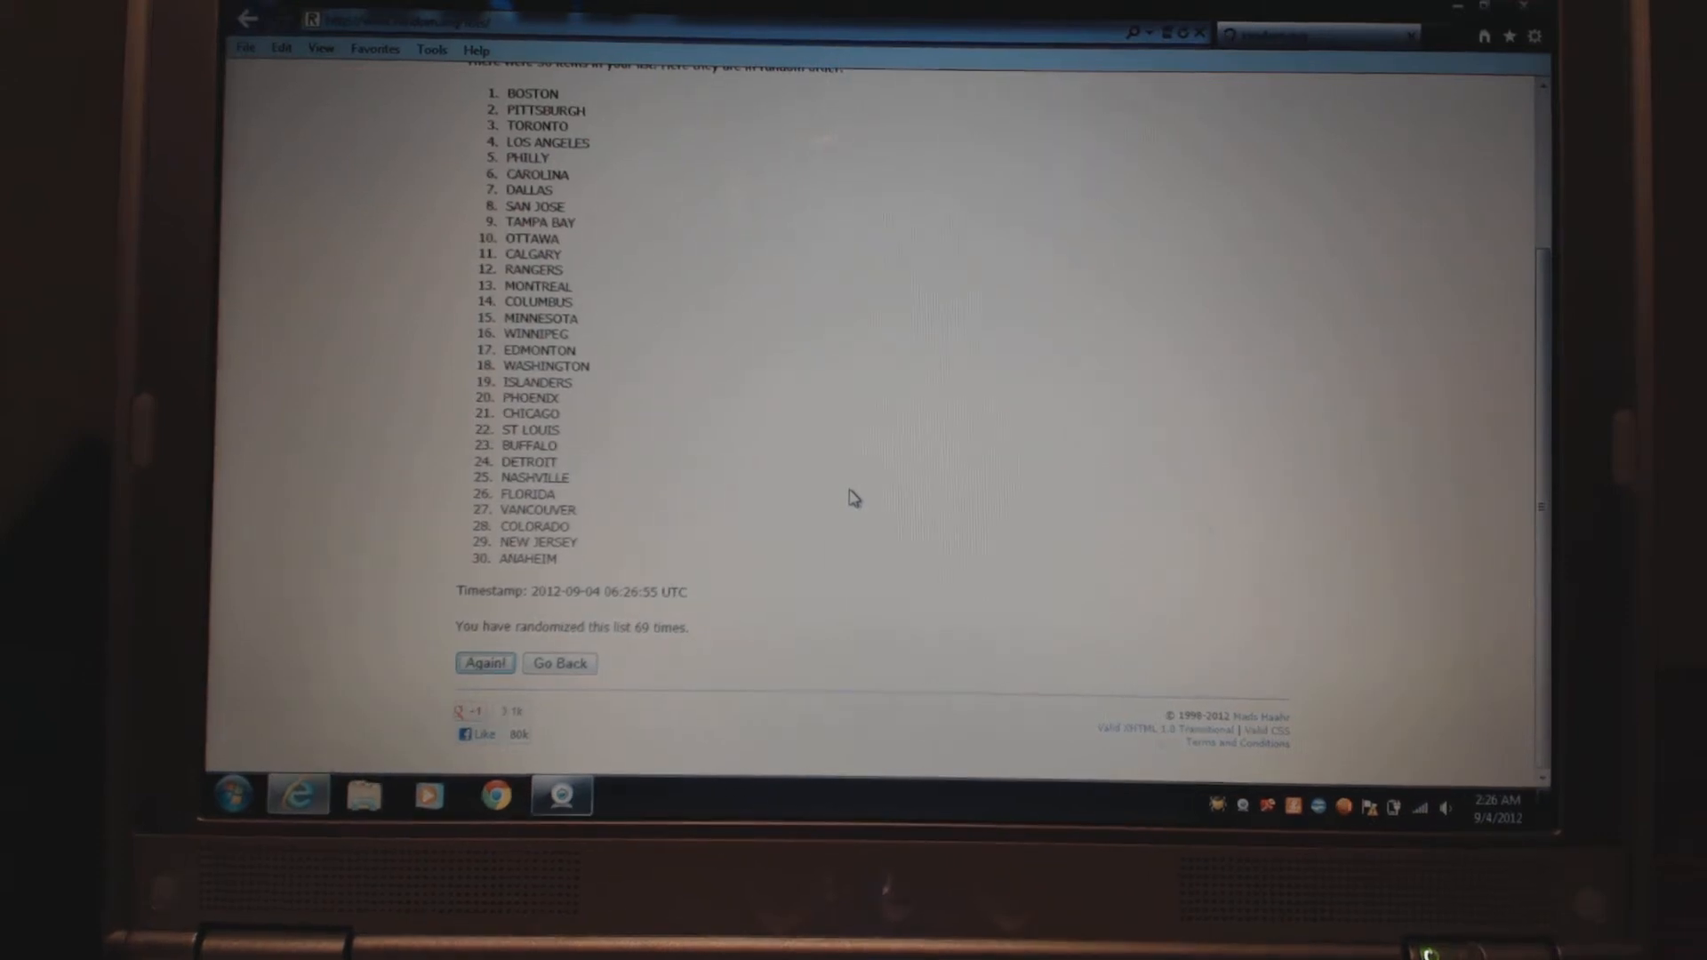
{"action": "left_click", "coordinate": [485, 663]}
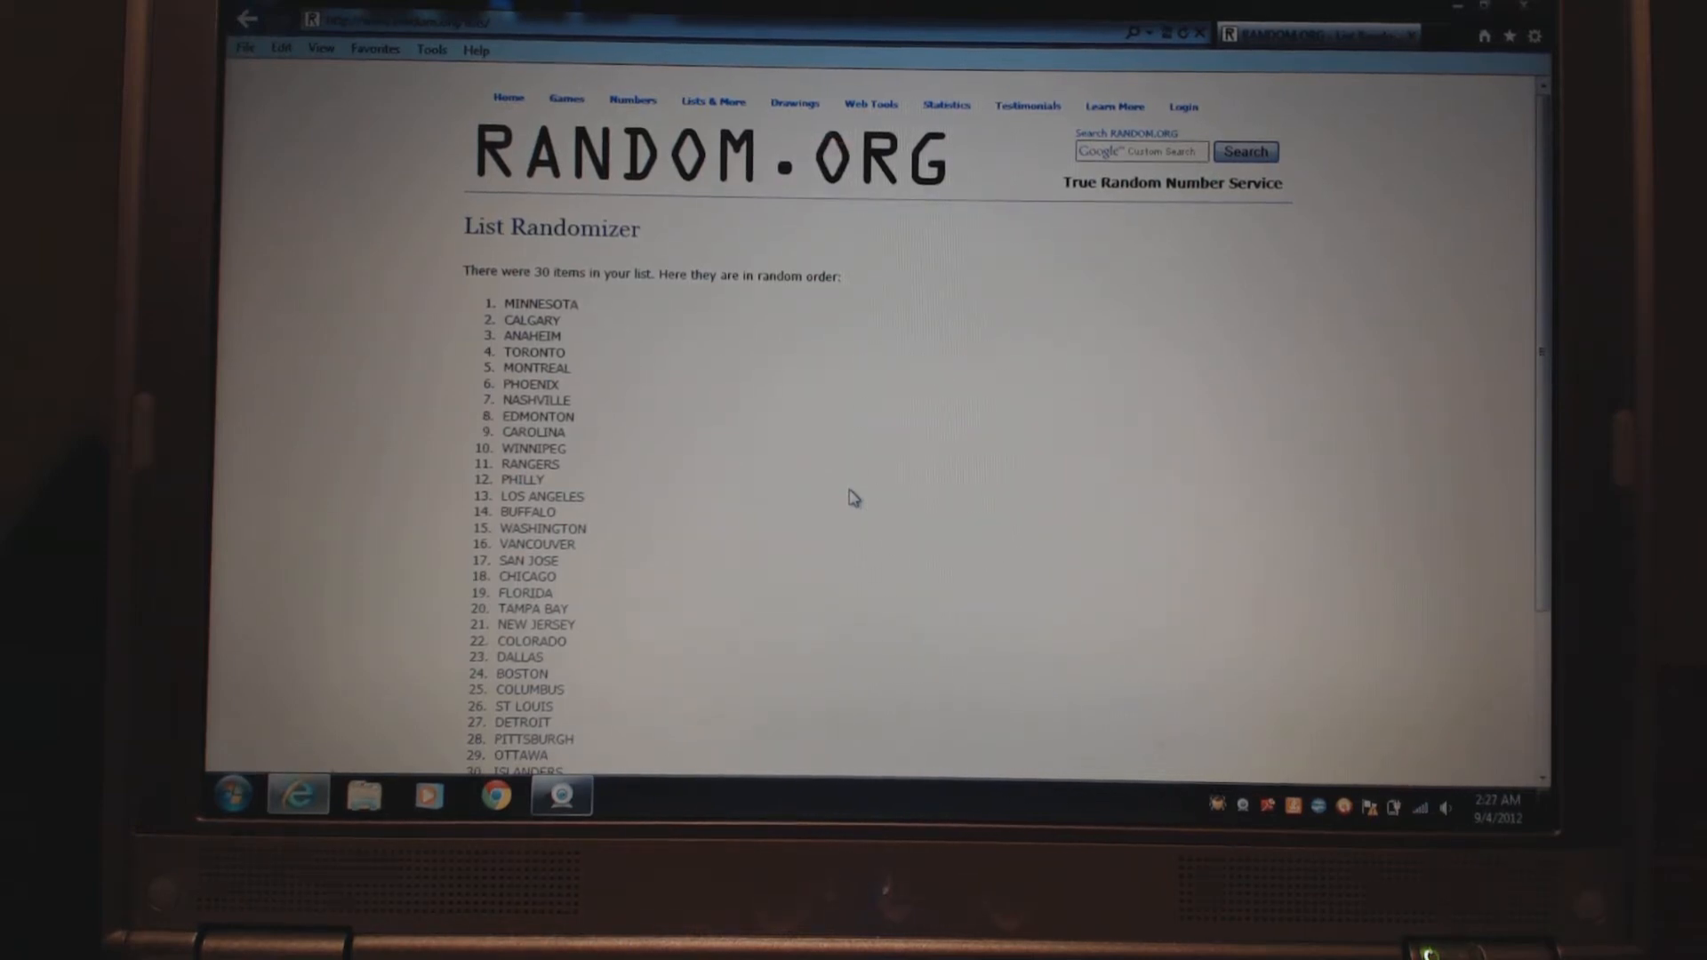
{"action": "scroll", "scroll_direction": "down", "scroll_amount": 3}
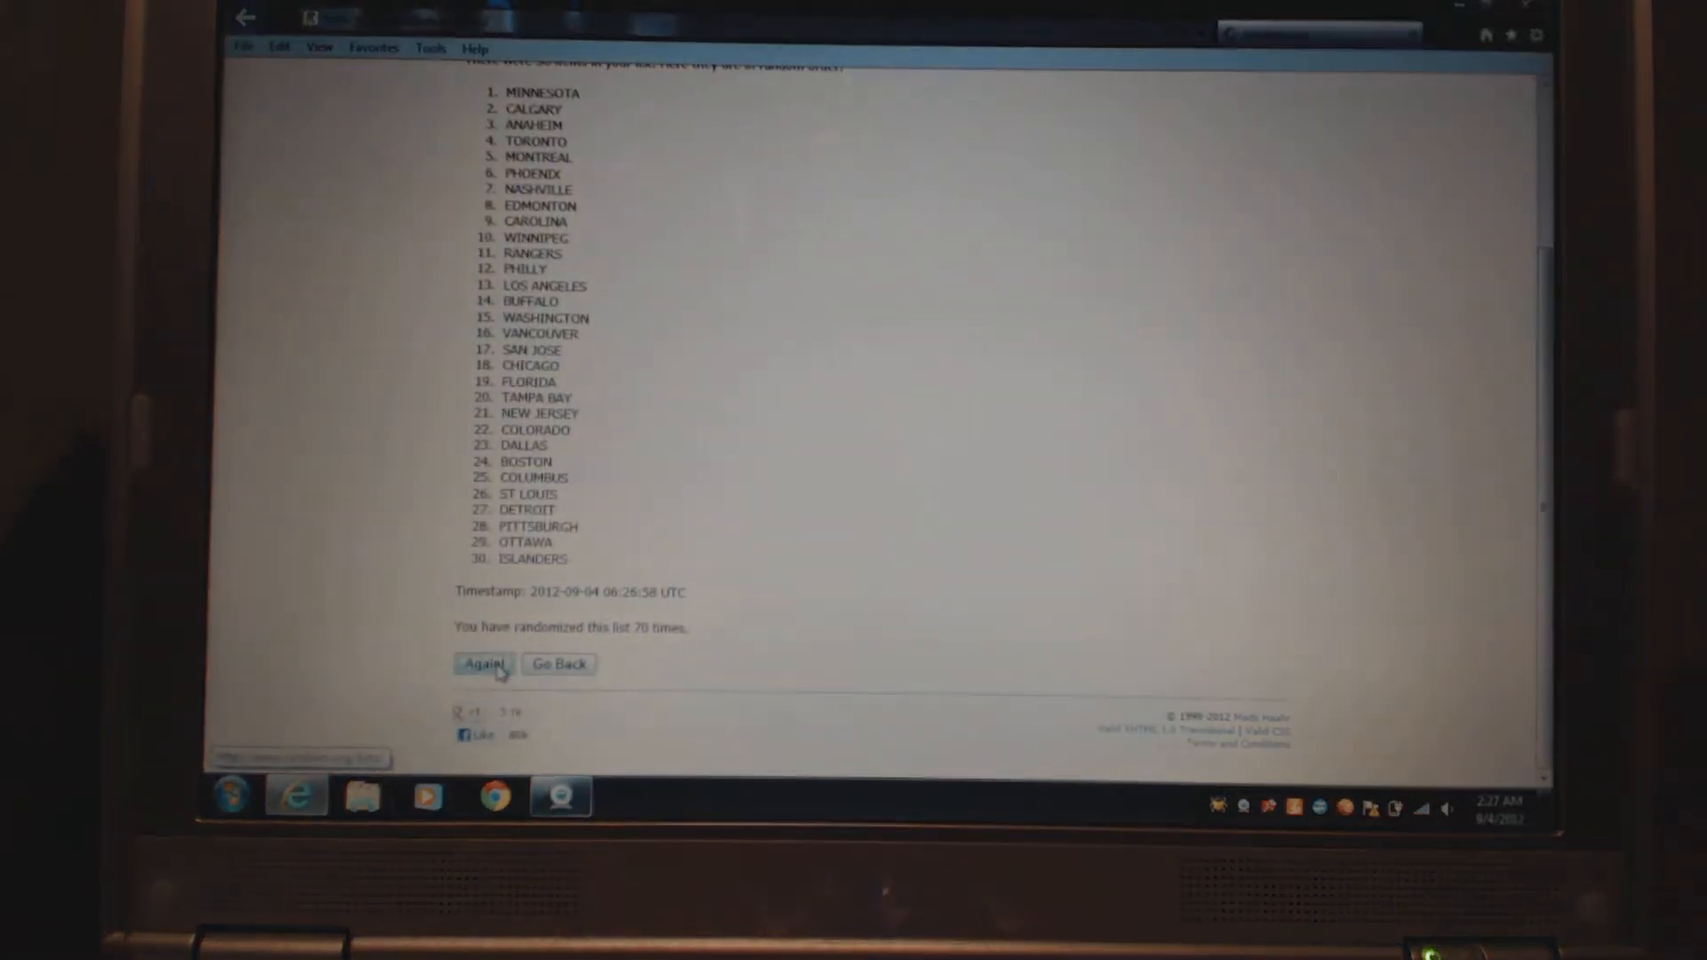
- Re-randomize the teams four more times until the count reads 73 with Chicago leading
{"action": "left_click", "coordinate": [484, 664]}
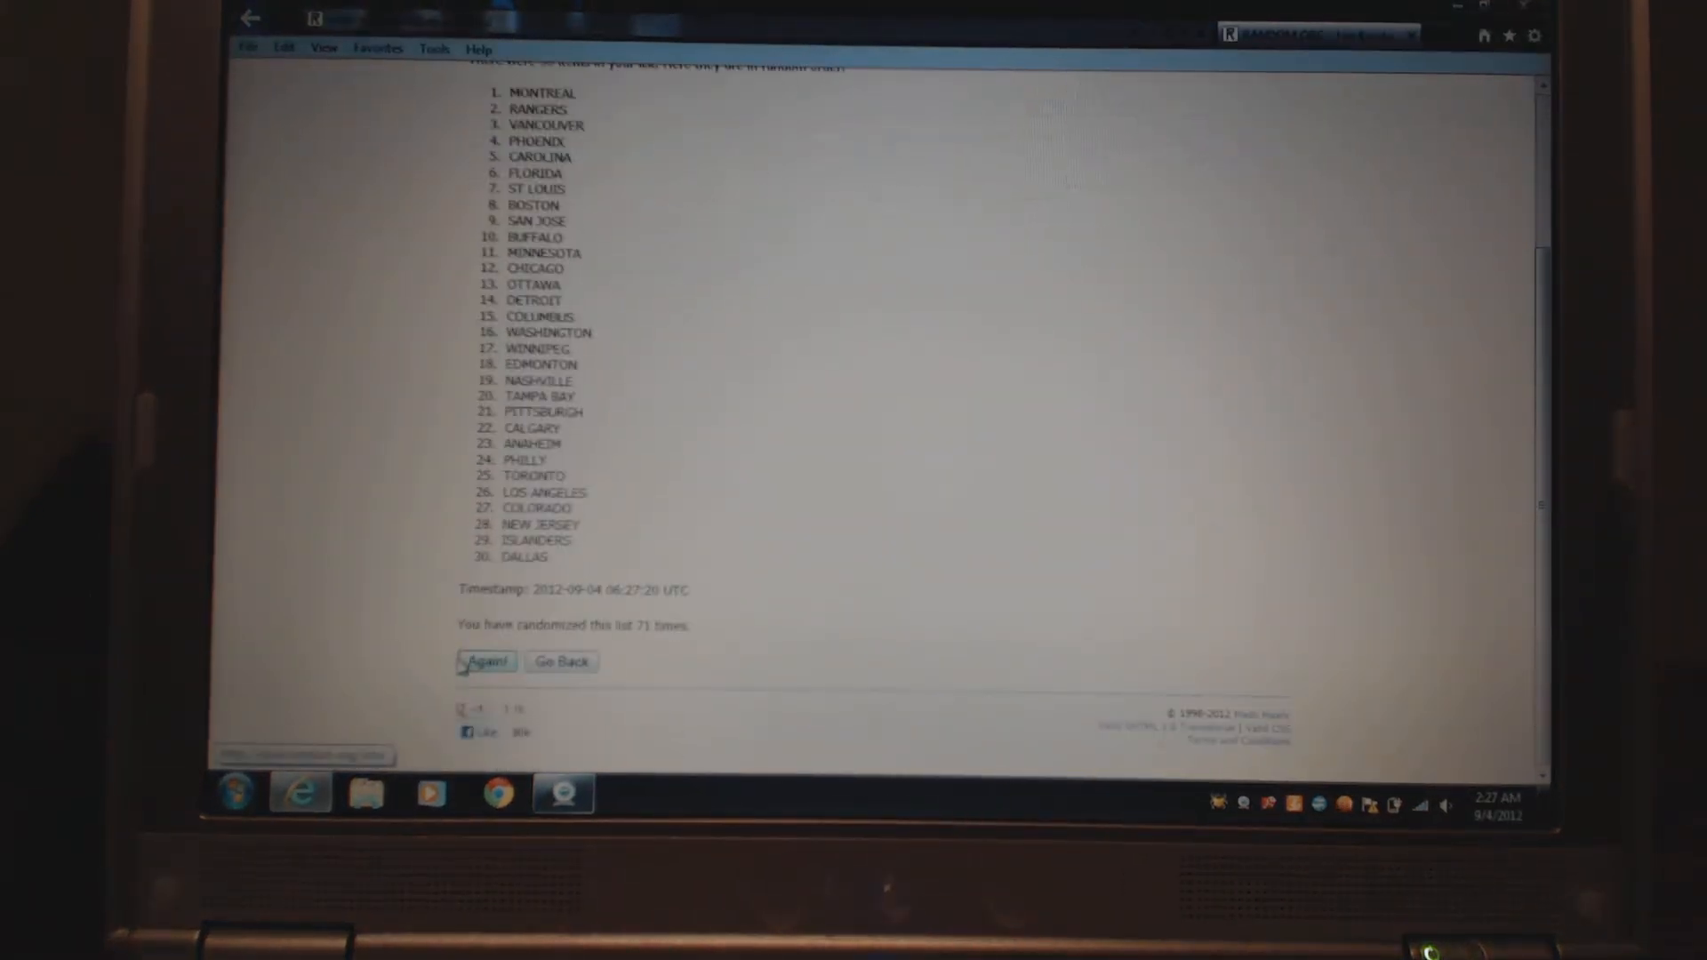
{"action": "left_click", "coordinate": [485, 661]}
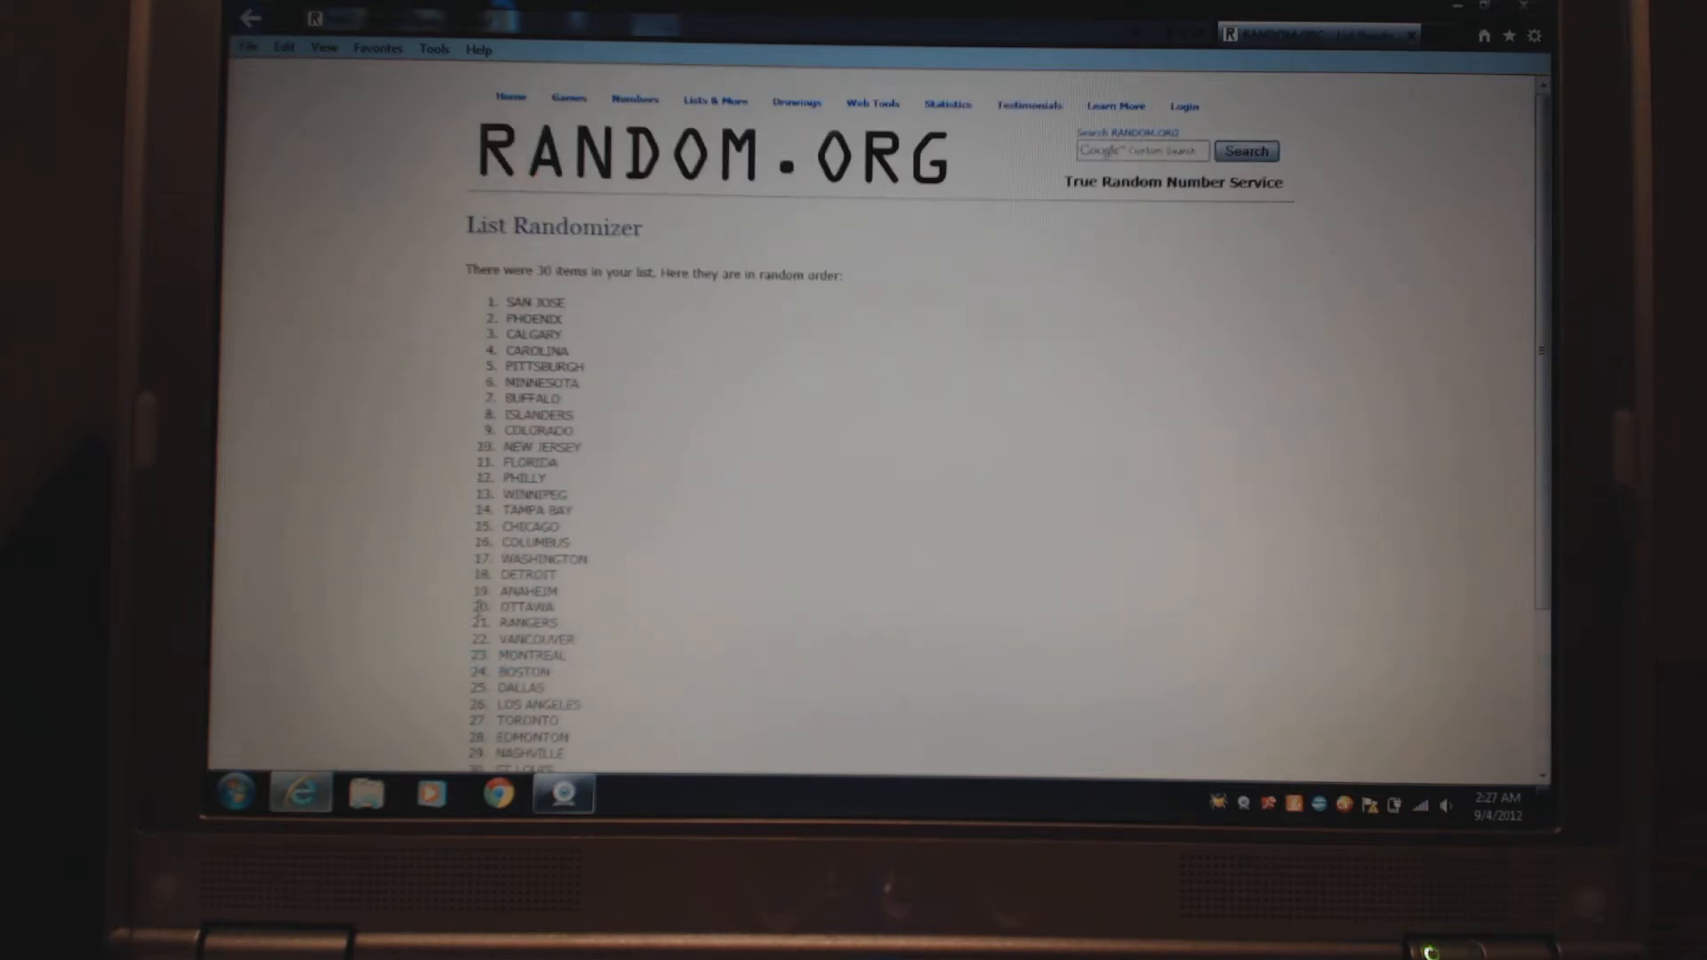
{"action": "scroll", "scroll_direction": "down", "scroll_amount": 3}
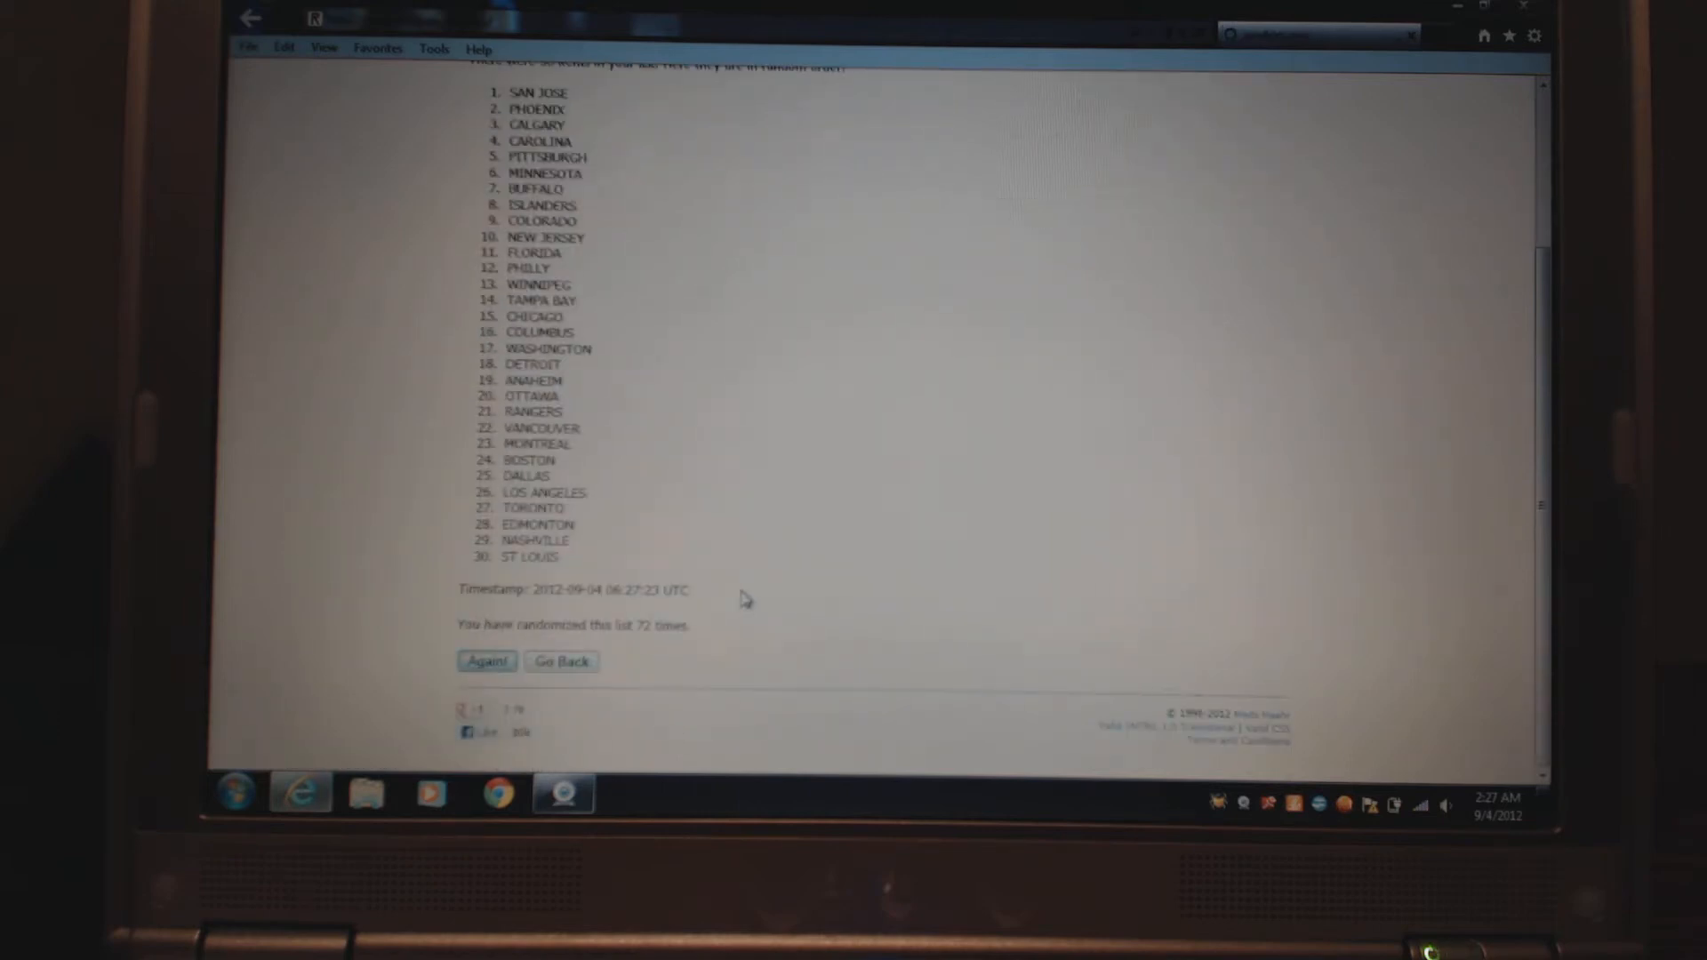
{"action": "left_click", "coordinate": [485, 661]}
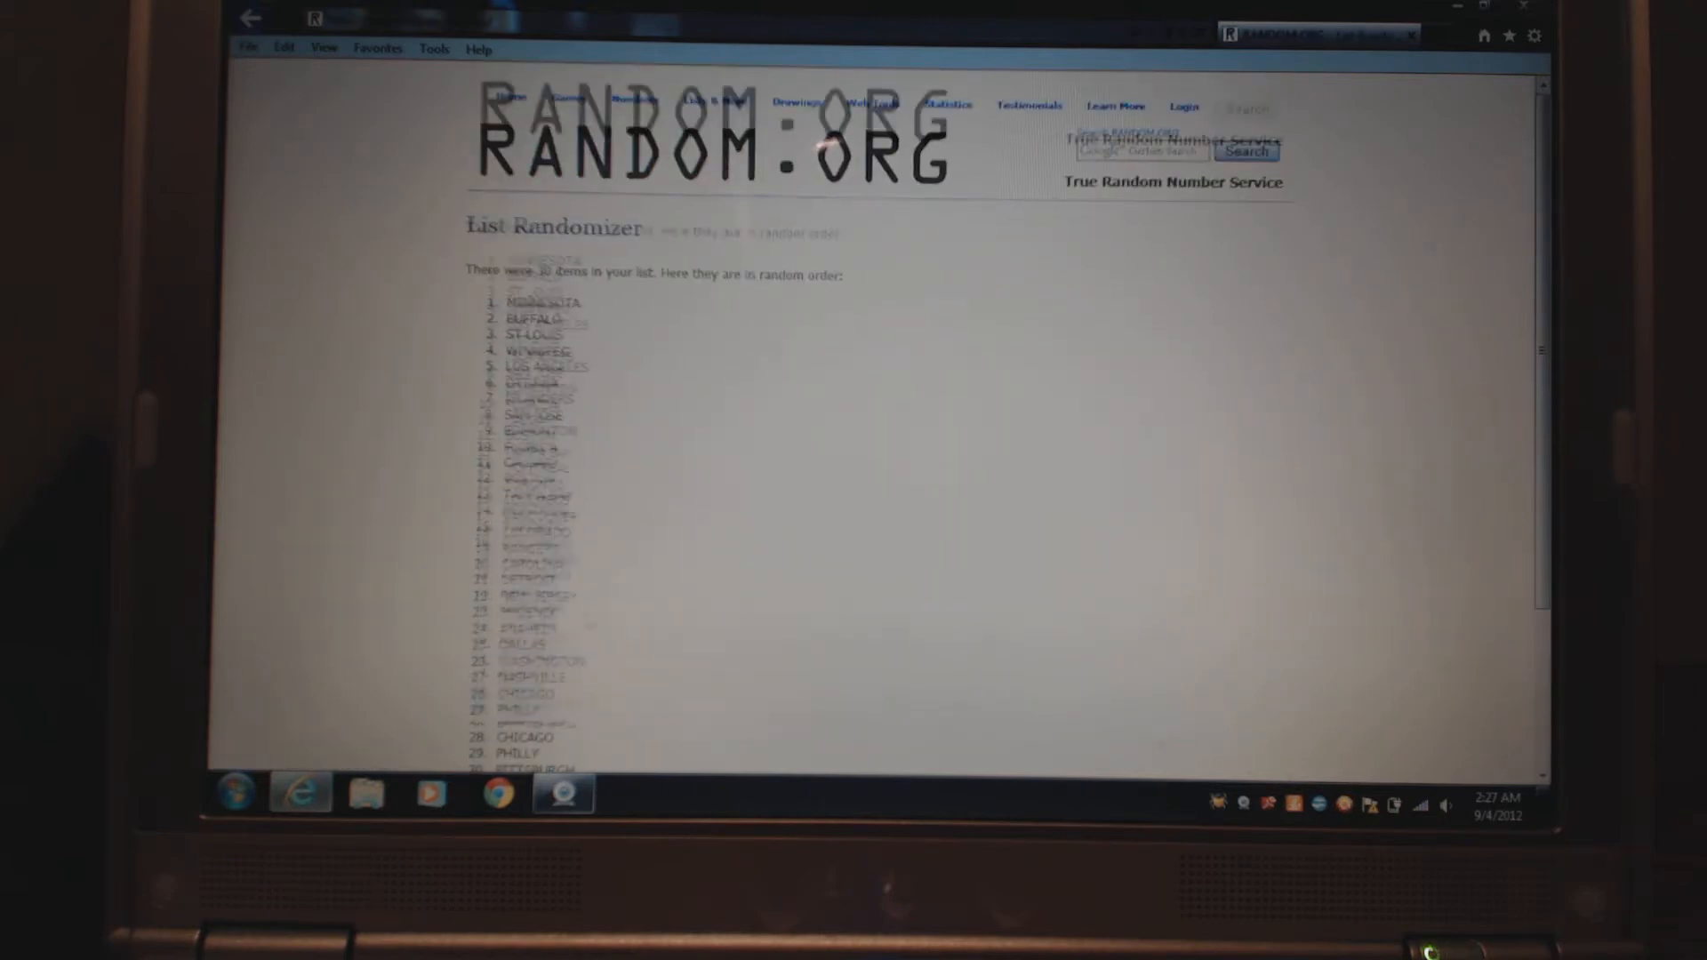
{"action": "scroll", "scroll_direction": "down", "scroll_amount": 3}
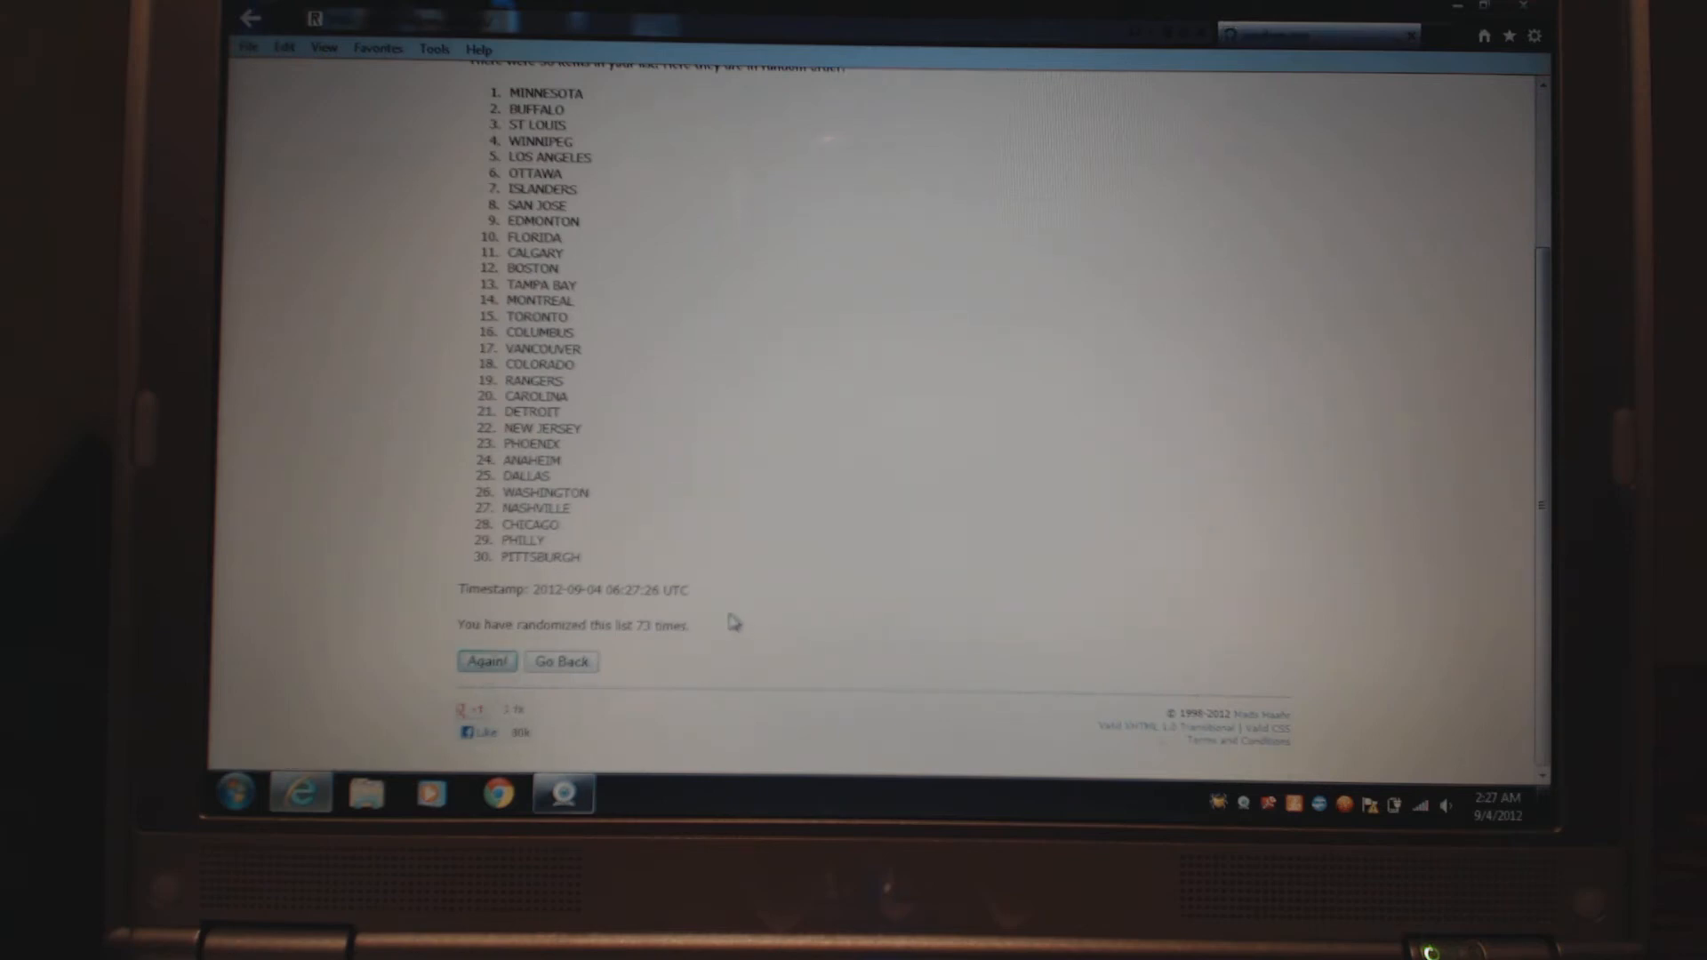
{"action": "left_click", "coordinate": [485, 660]}
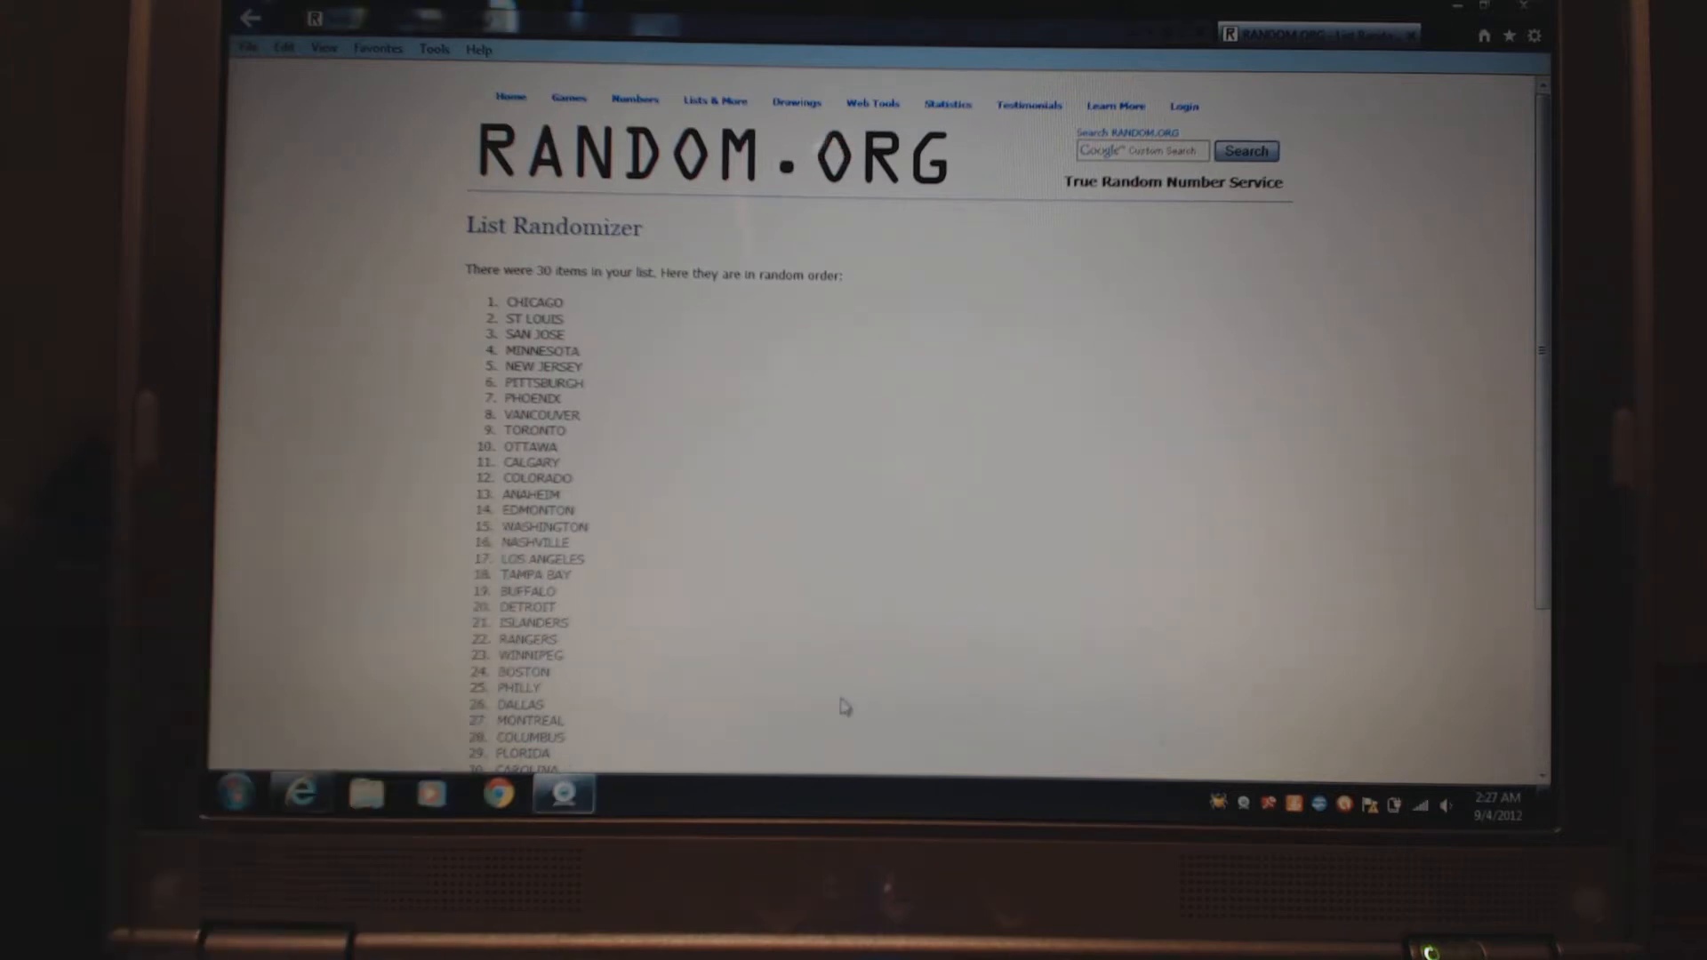
{"action": "left_click", "coordinate": [563, 792]}
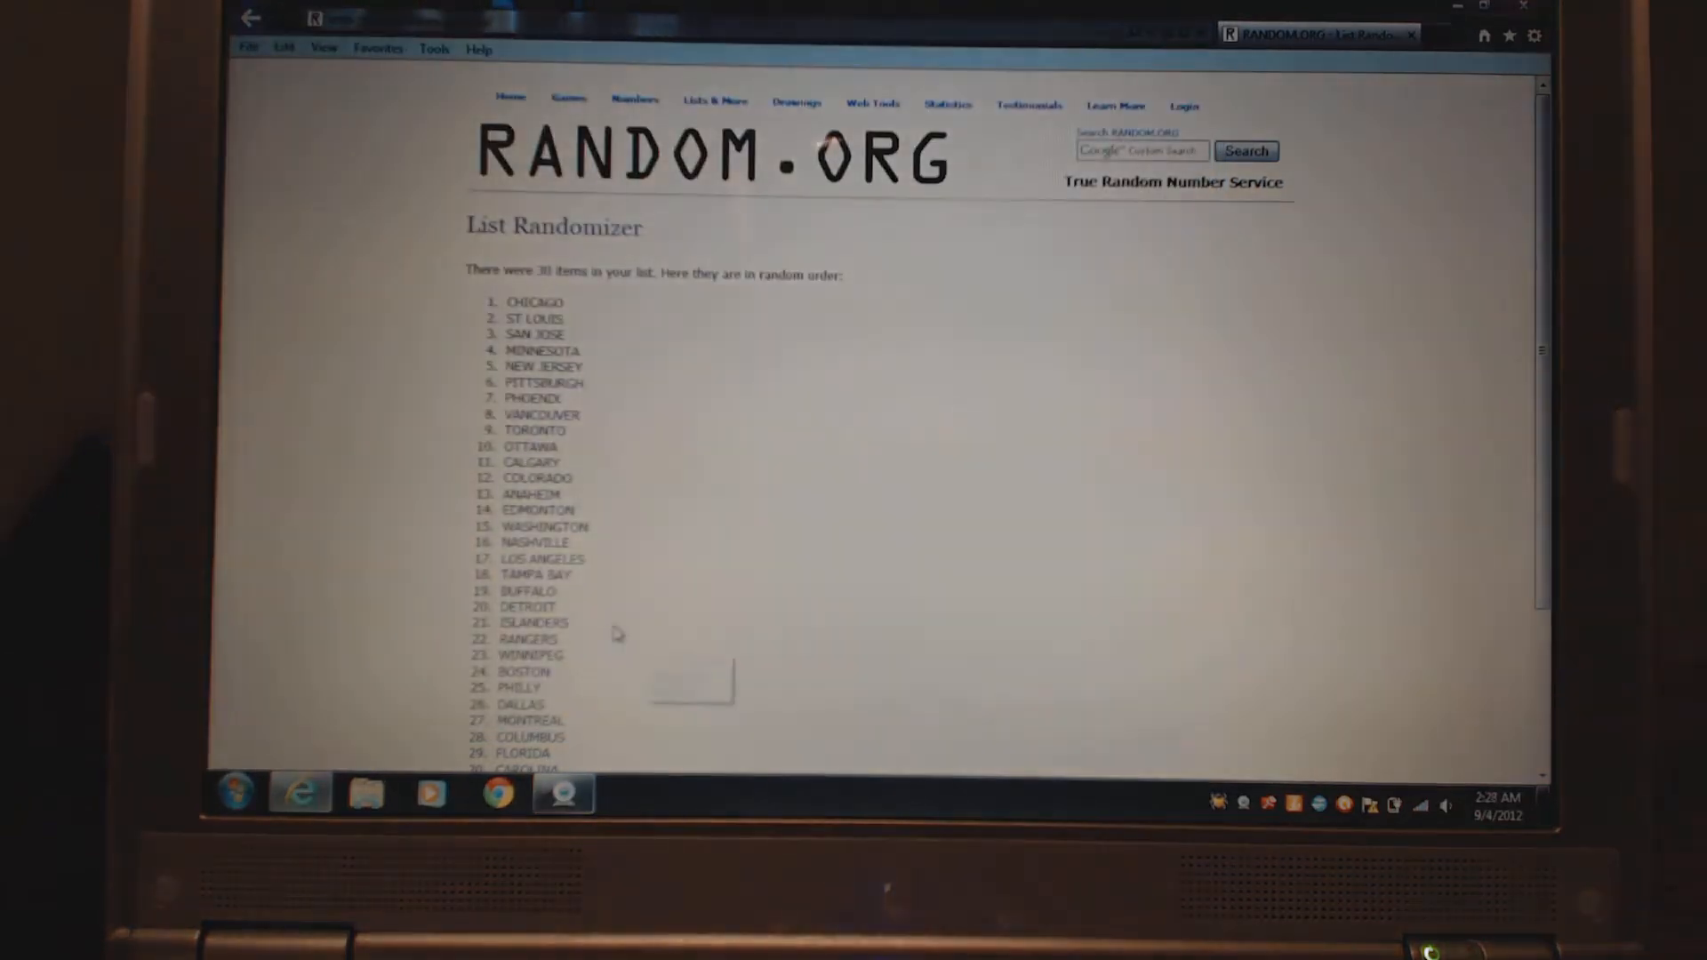
- Reshuffle the list repeatedly until the counter shows 77 with Vancouver and Carolina on top
{"action": "scroll", "scroll_direction": "down", "scroll_amount": 3}
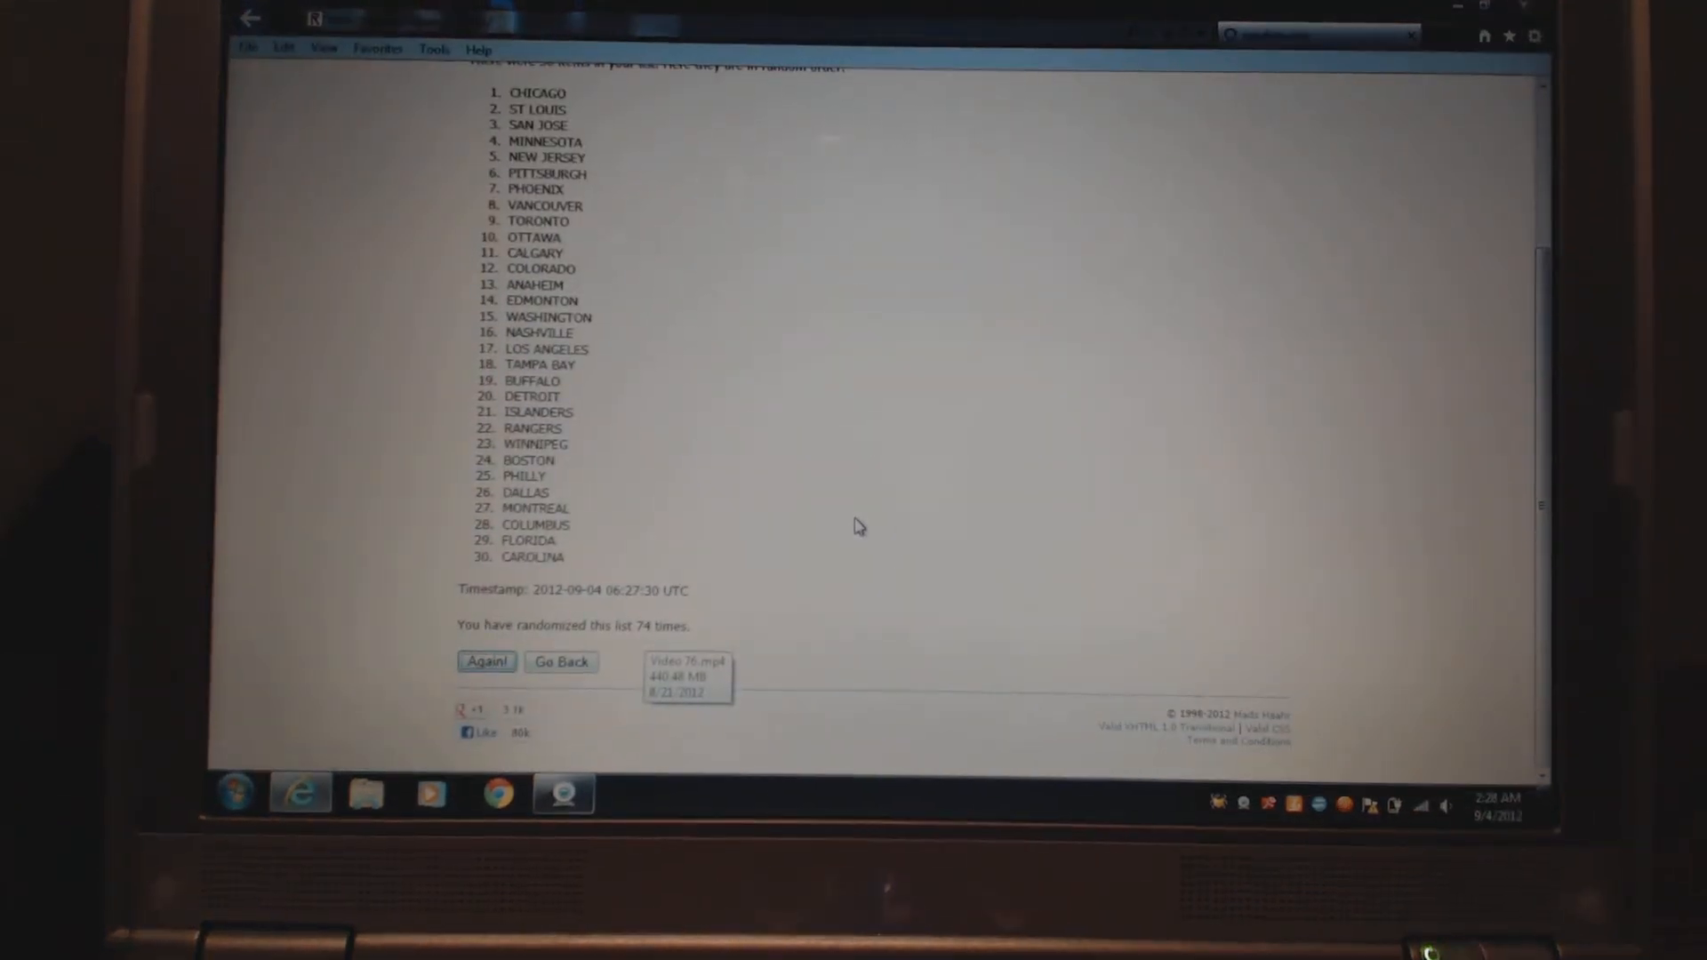
{"action": "left_click", "coordinate": [486, 662]}
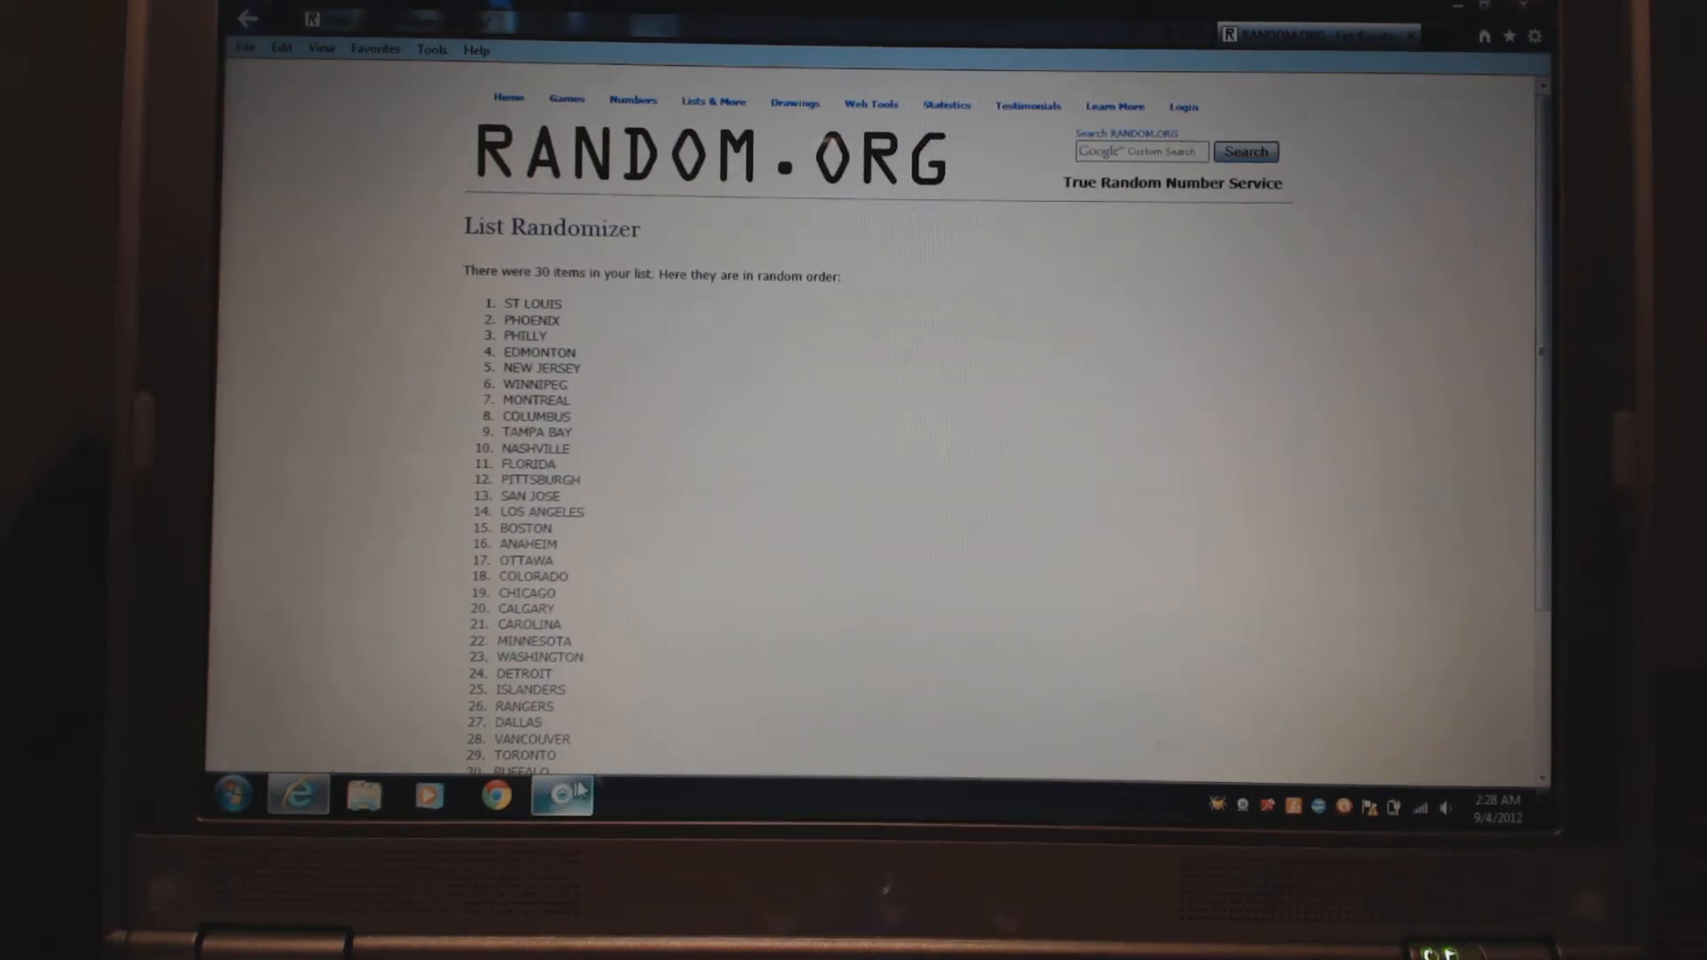
{"action": "scroll", "scroll_direction": "down", "scroll_amount": 3}
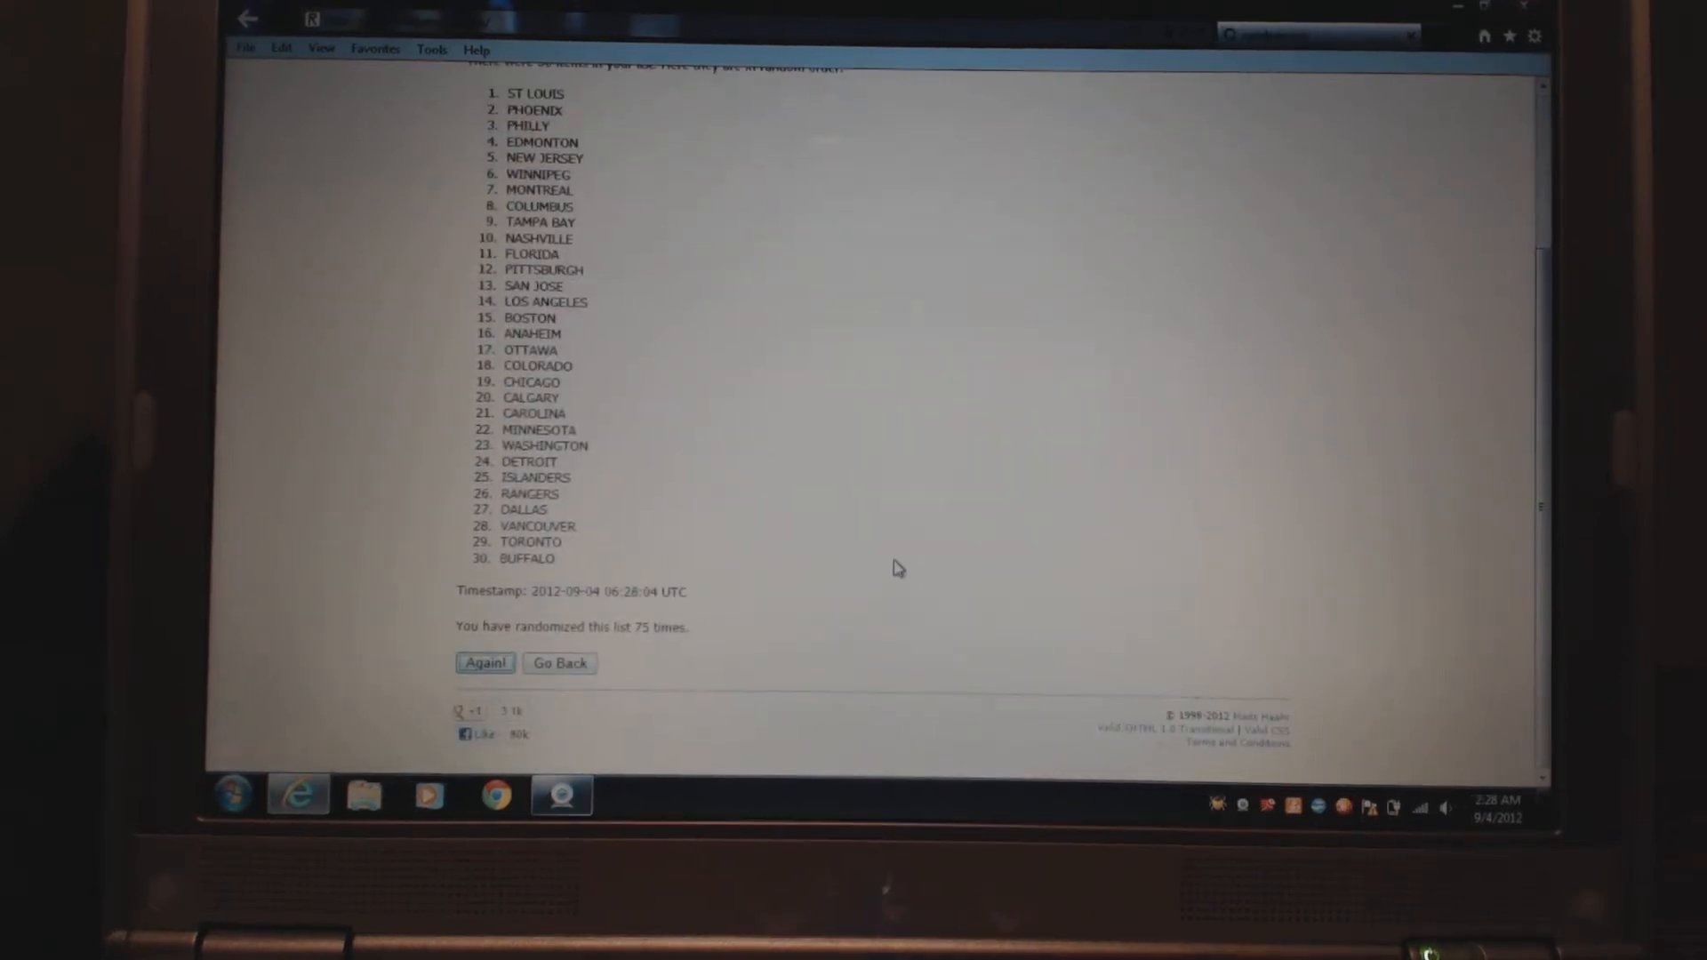
{"action": "left_click", "coordinate": [484, 663]}
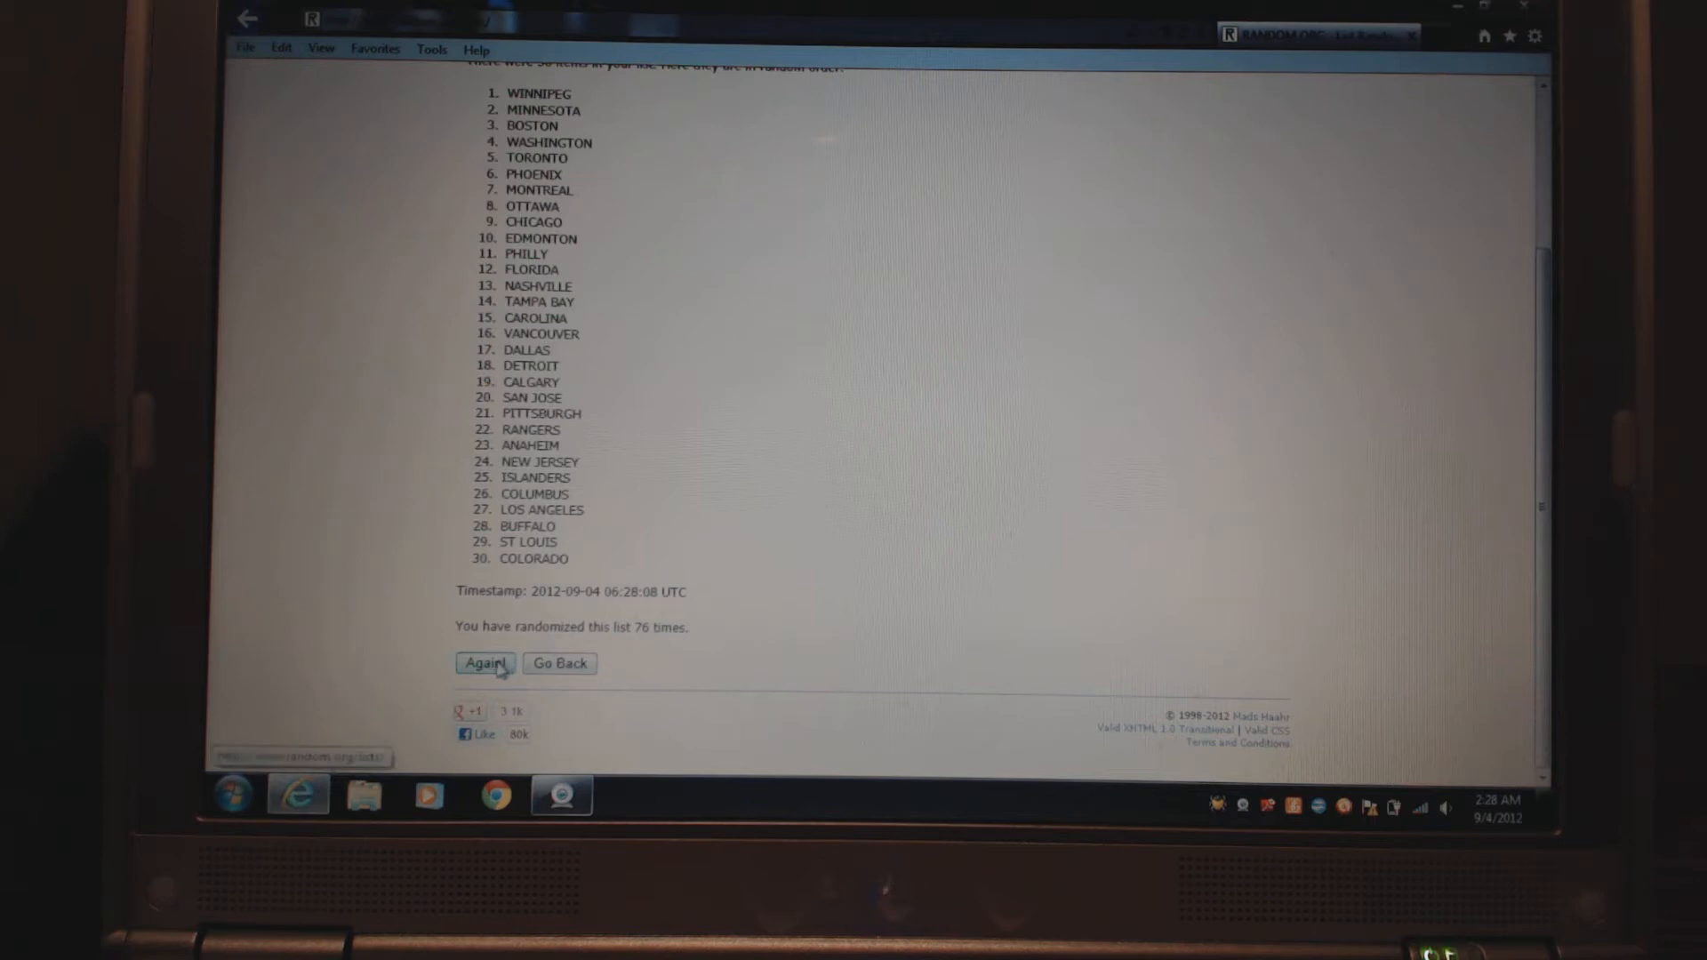
{"action": "left_click", "coordinate": [484, 664]}
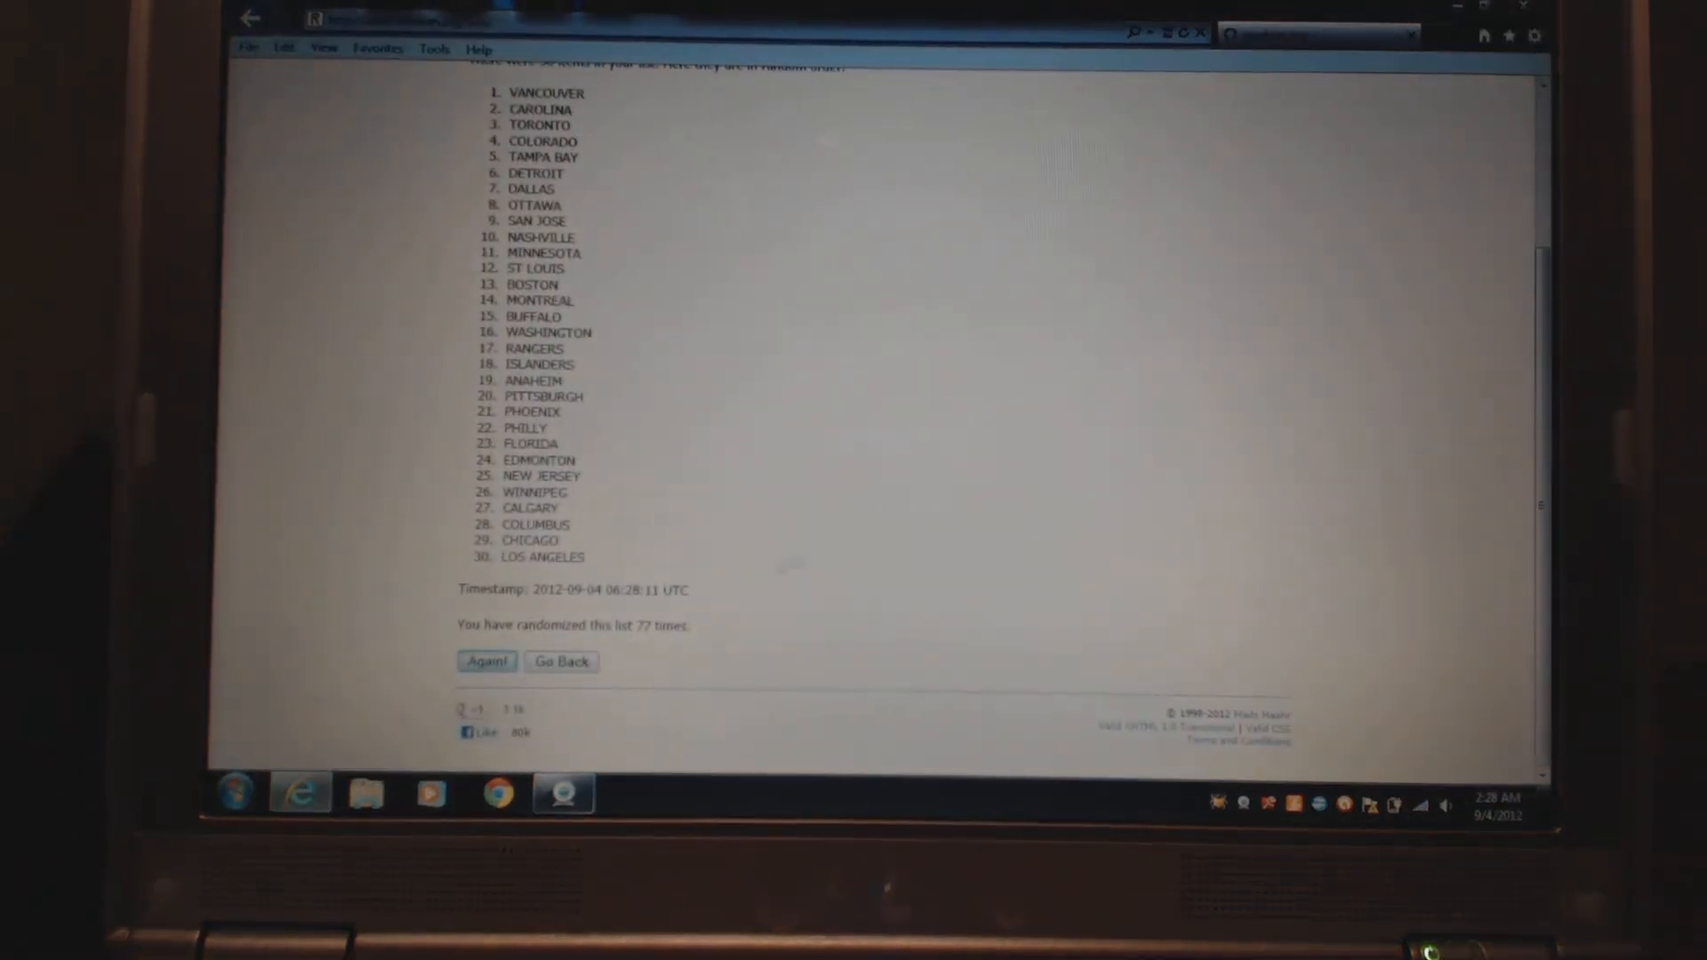
- Re-randomize the 30 teams three times, leaving Nashville and Los Angeles at the top
{"action": "left_click", "coordinate": [486, 662]}
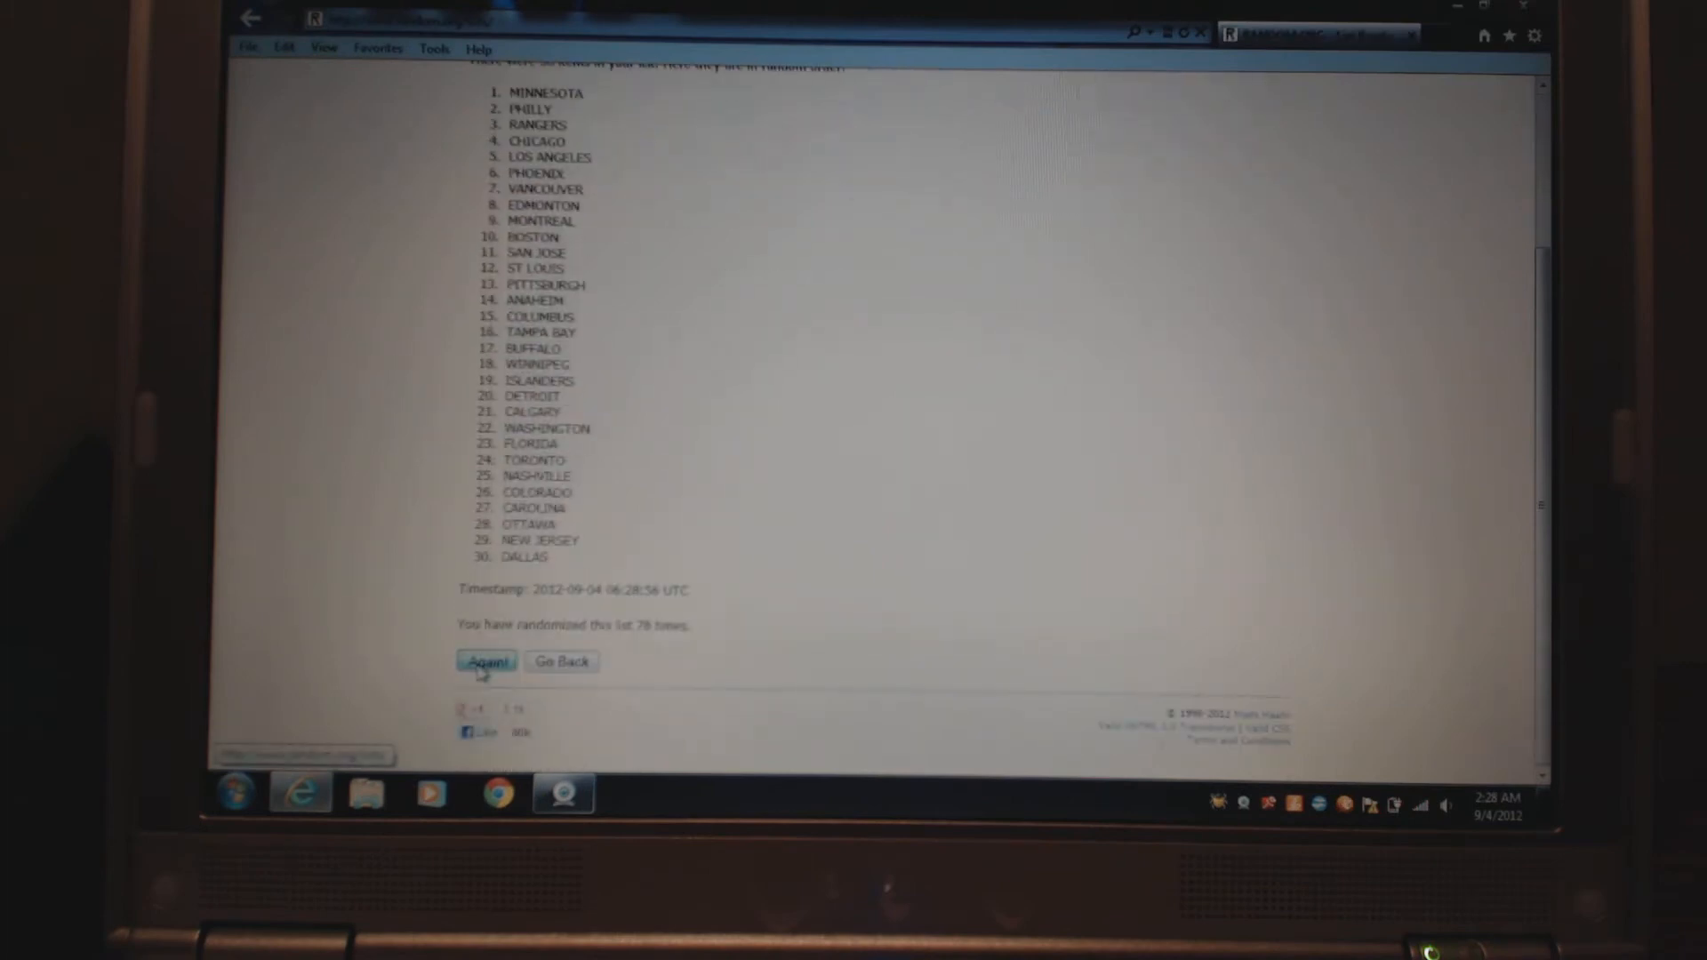
{"action": "left_click", "coordinate": [486, 661]}
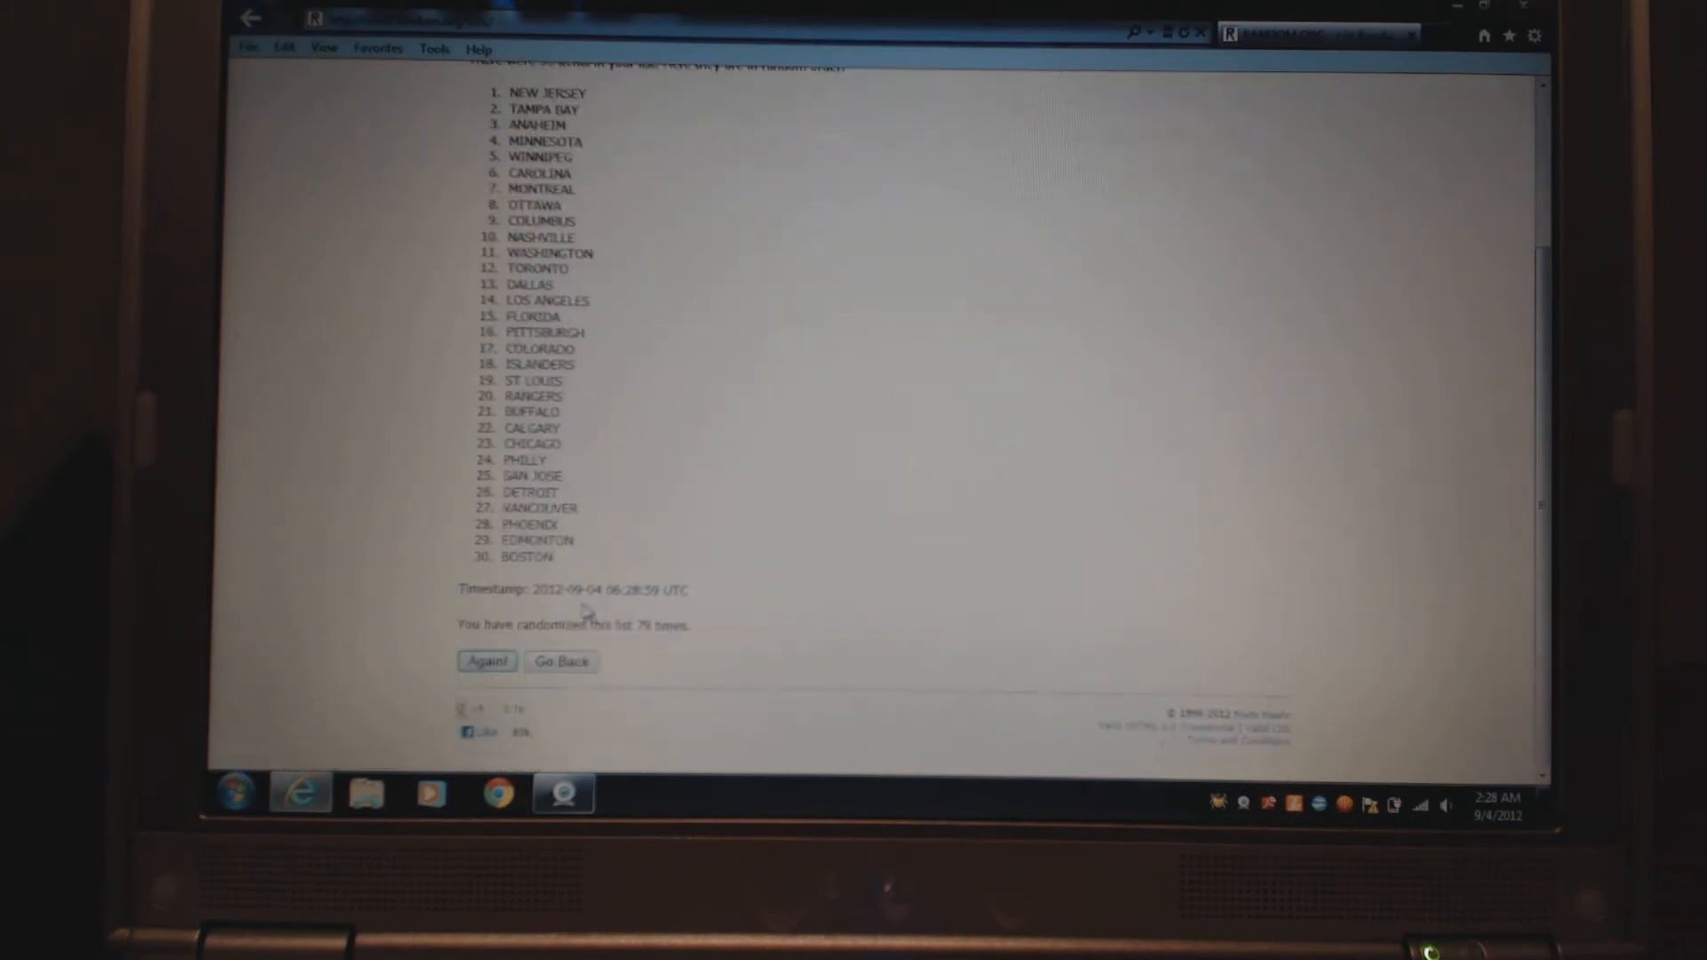
{"action": "left_click", "coordinate": [486, 661]}
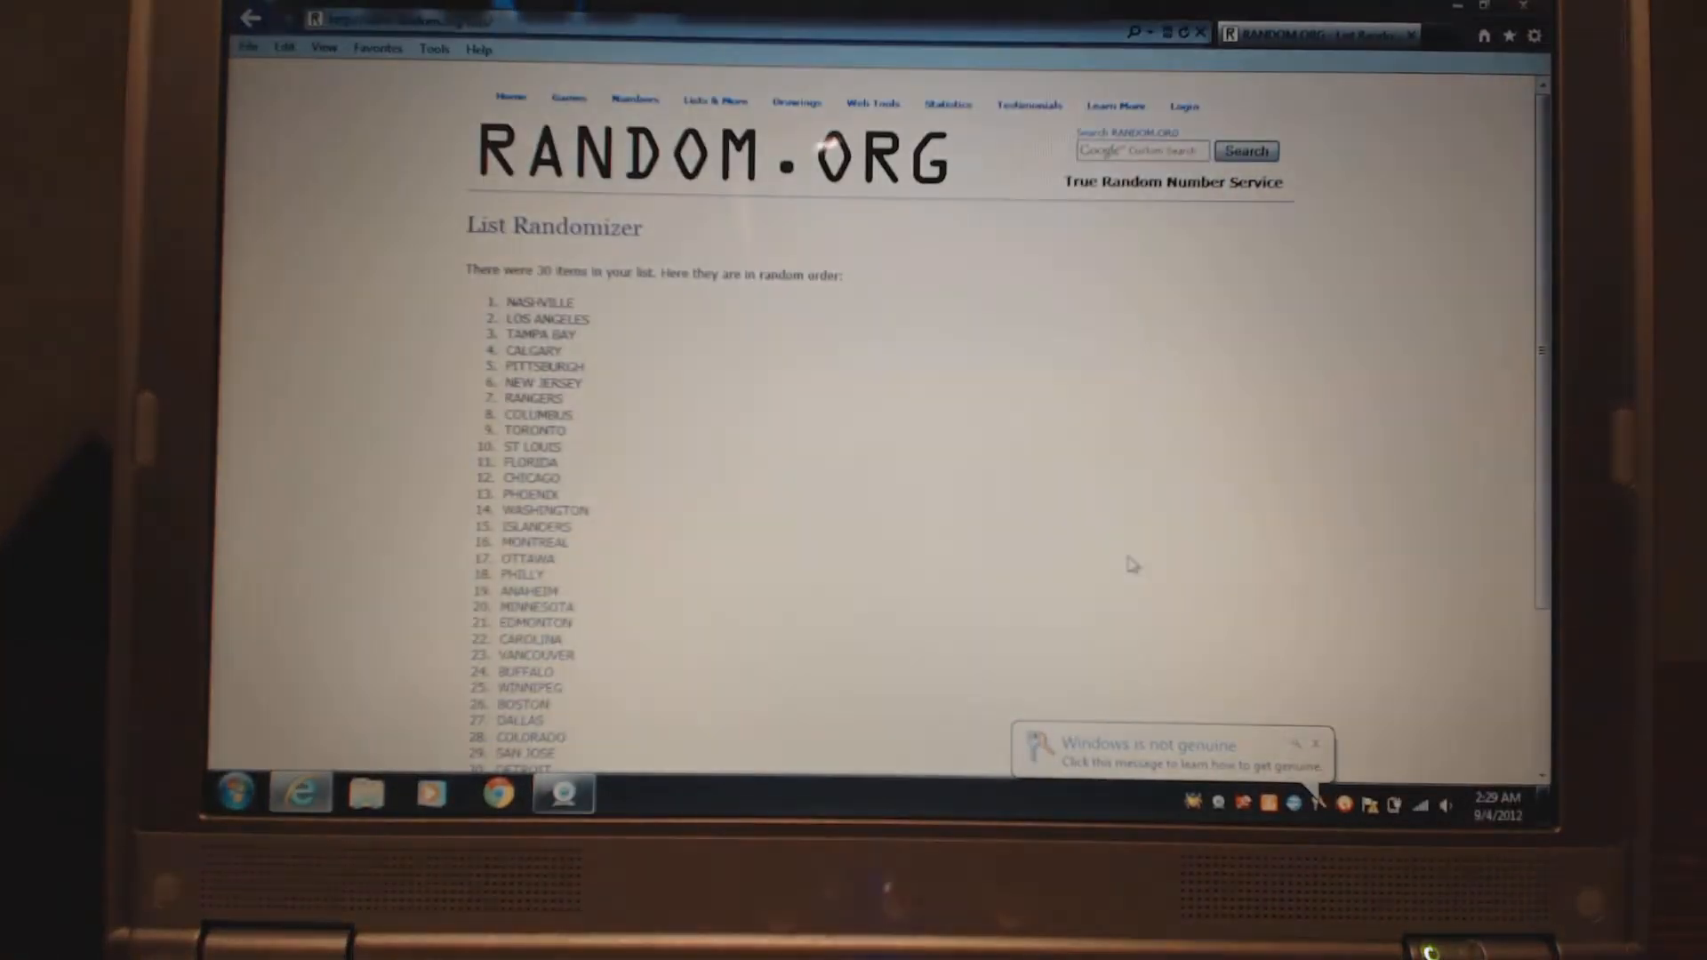
- Reshuffle three more times to reach 83 randomizations, led by Winnipeg and Vancouver
{"action": "scroll", "scroll_direction": "down", "scroll_amount": 3}
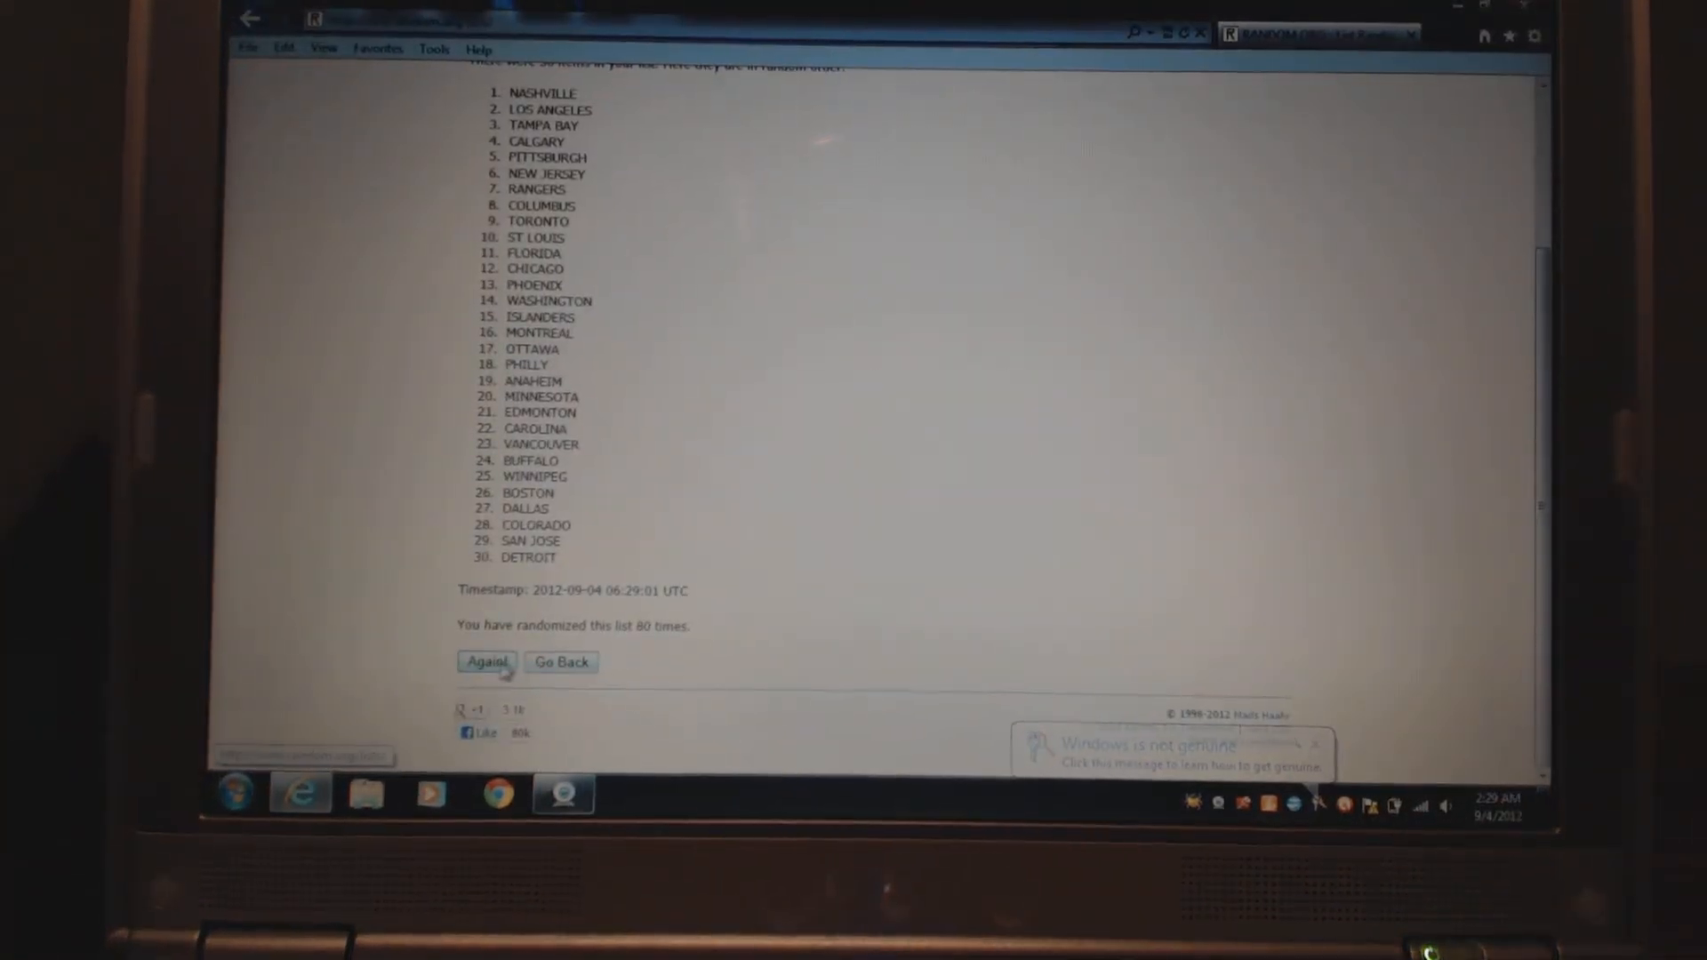
{"action": "left_click", "coordinate": [486, 662]}
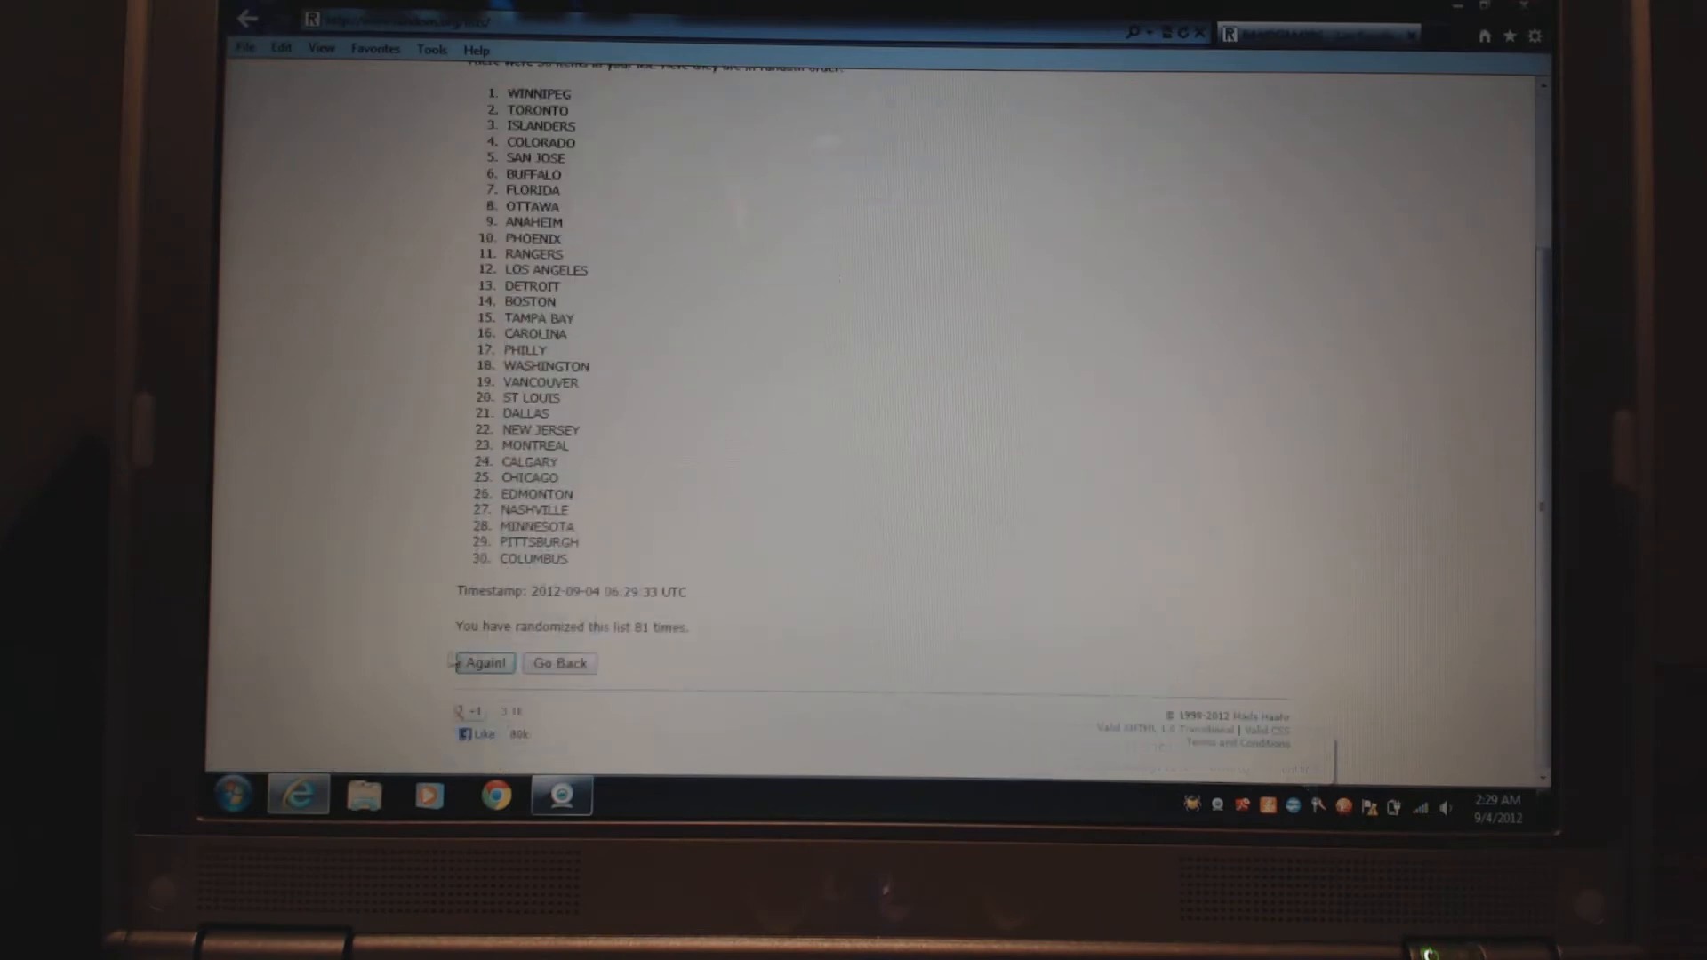
{"action": "left_click", "coordinate": [481, 663]}
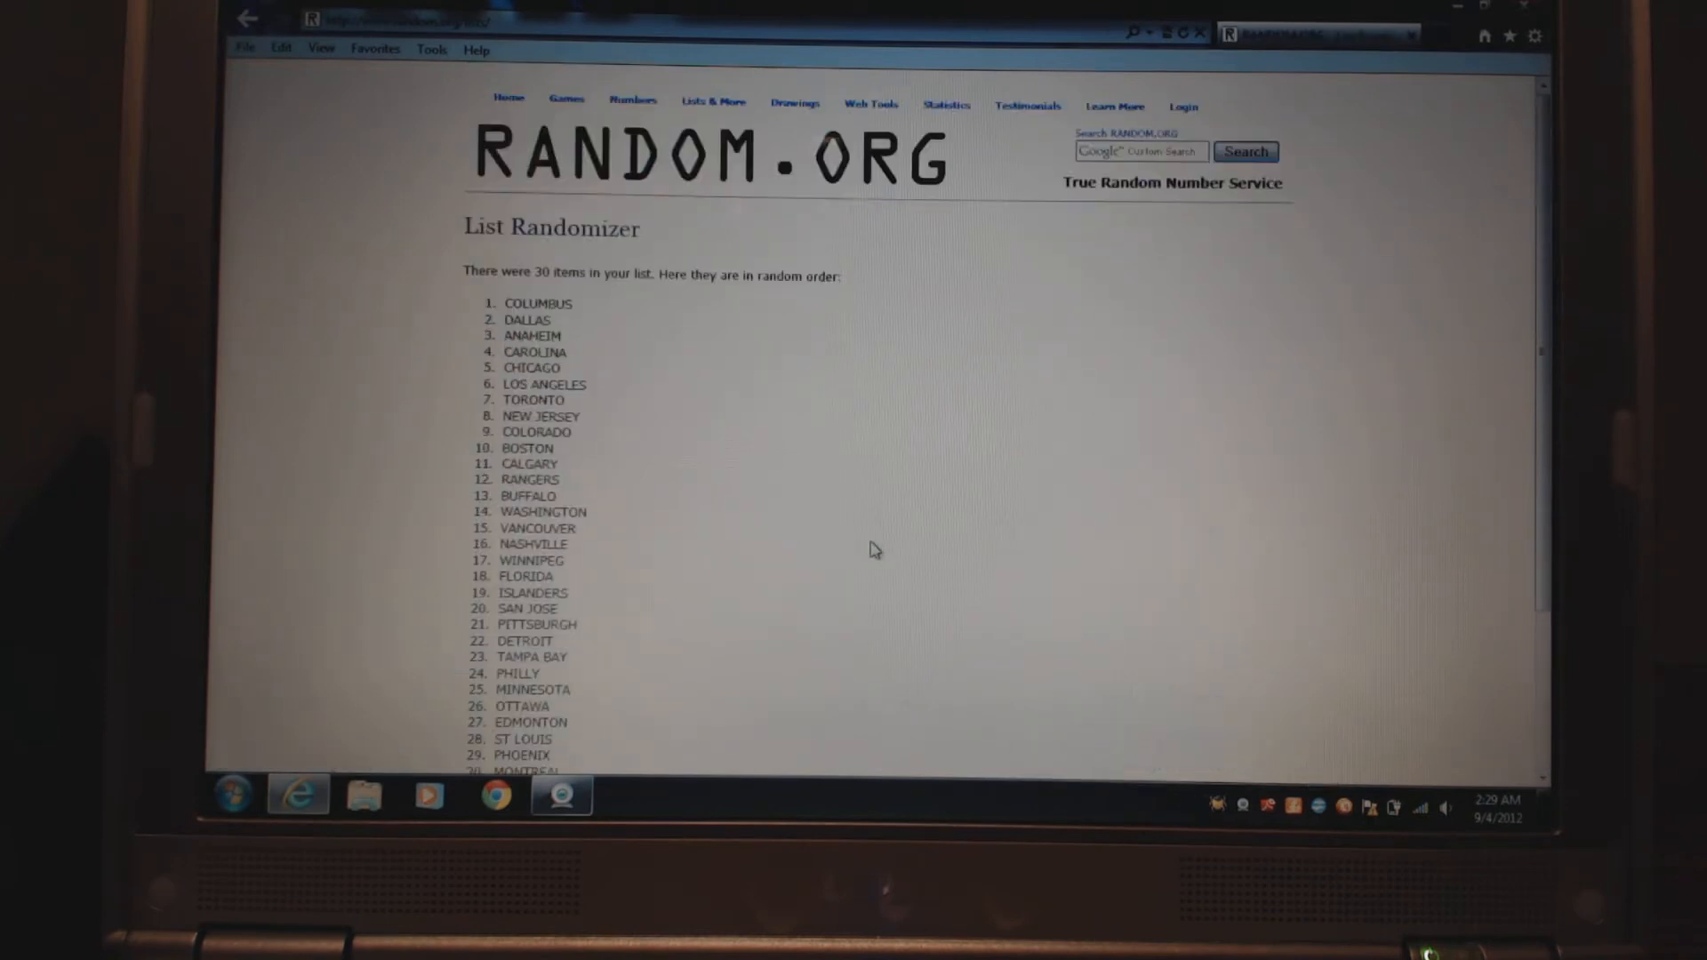
{"action": "scroll", "scroll_direction": "down", "scroll_amount": 3}
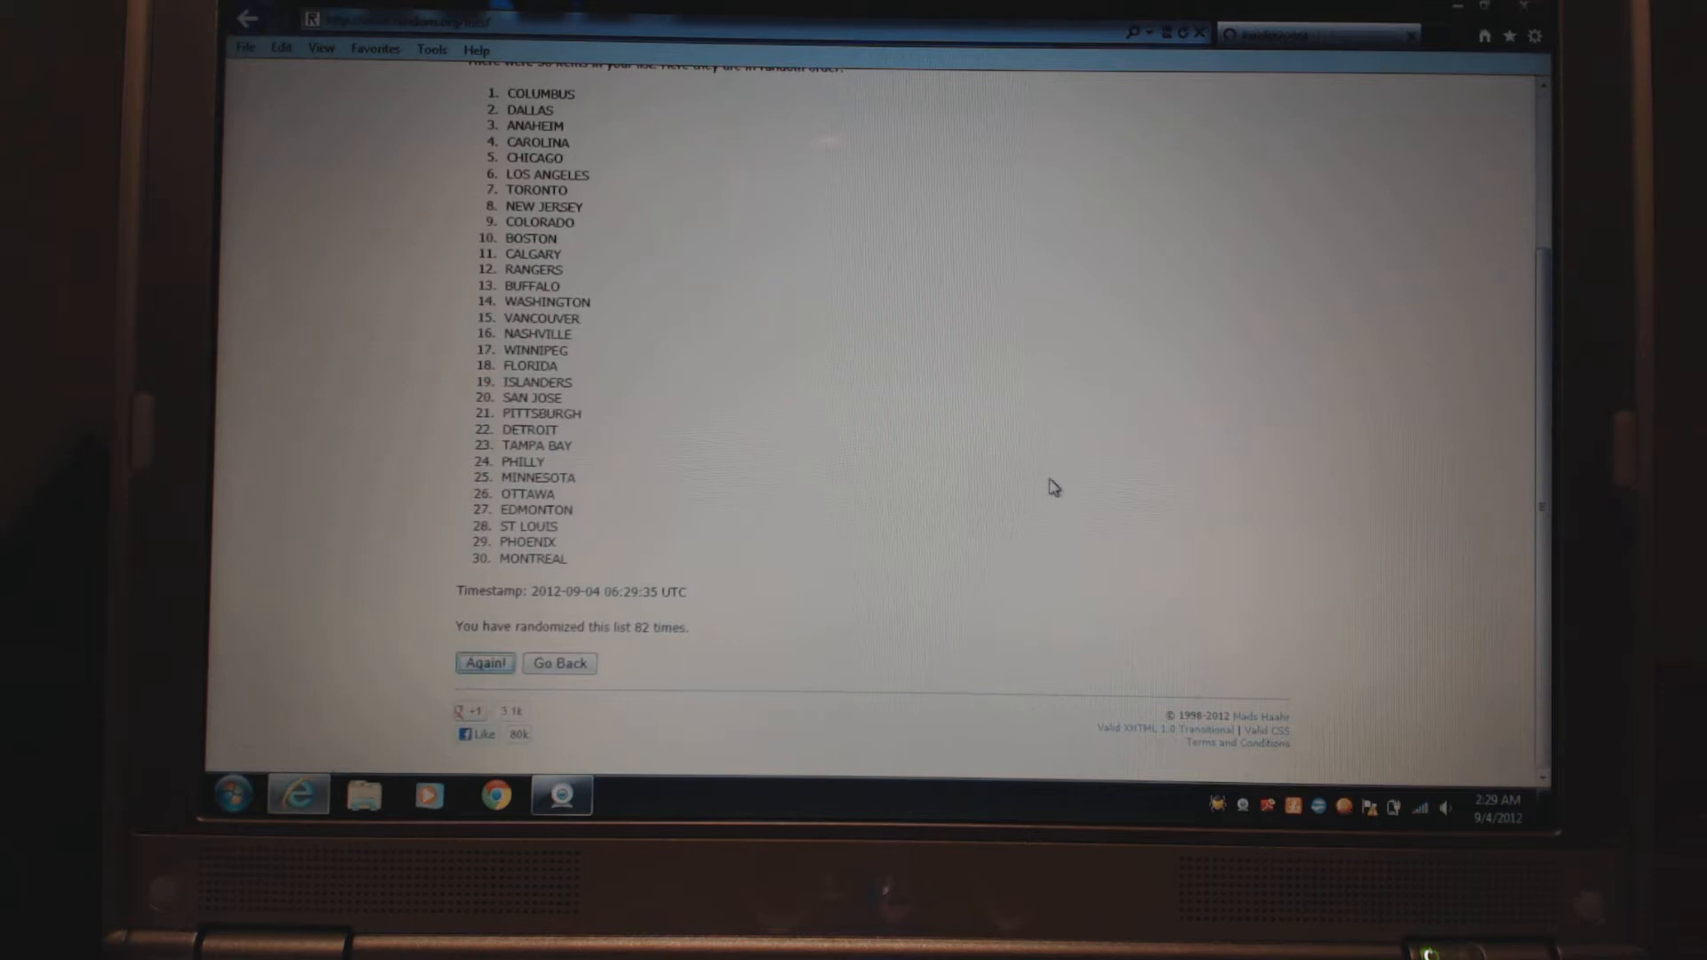
{"action": "left_click", "coordinate": [484, 663]}
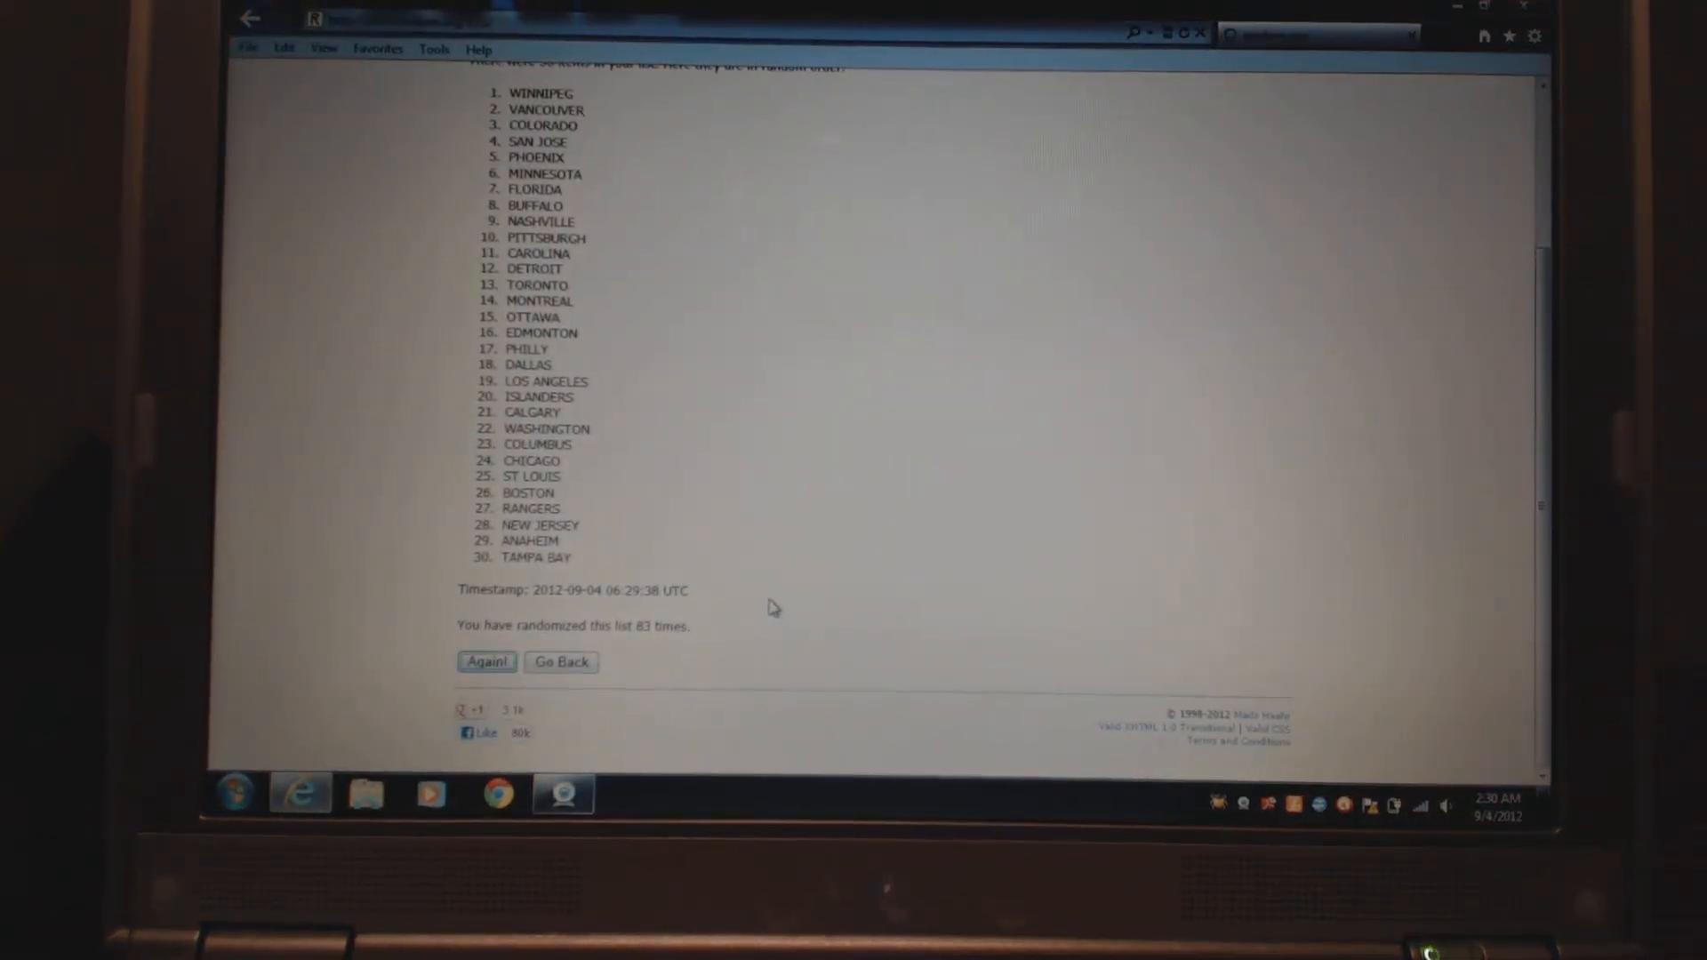
- Re-randomize the list three more times, reaching 86 with Toronto first
{"action": "left_click", "coordinate": [485, 662]}
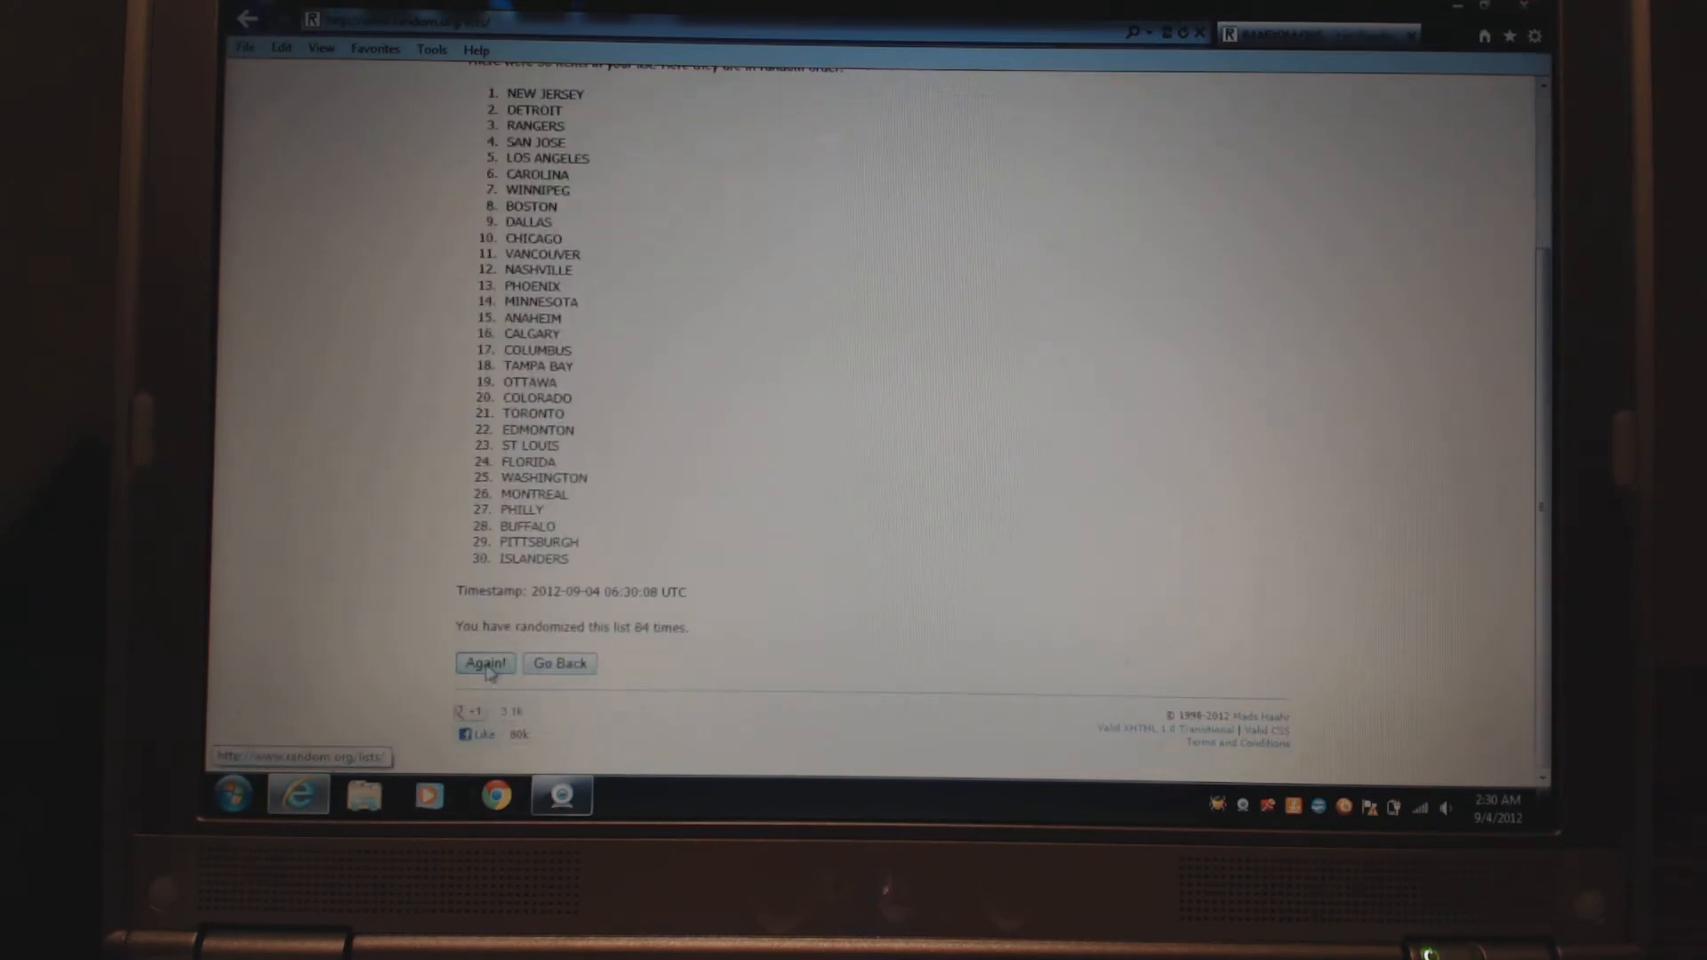
{"action": "left_click", "coordinate": [484, 663]}
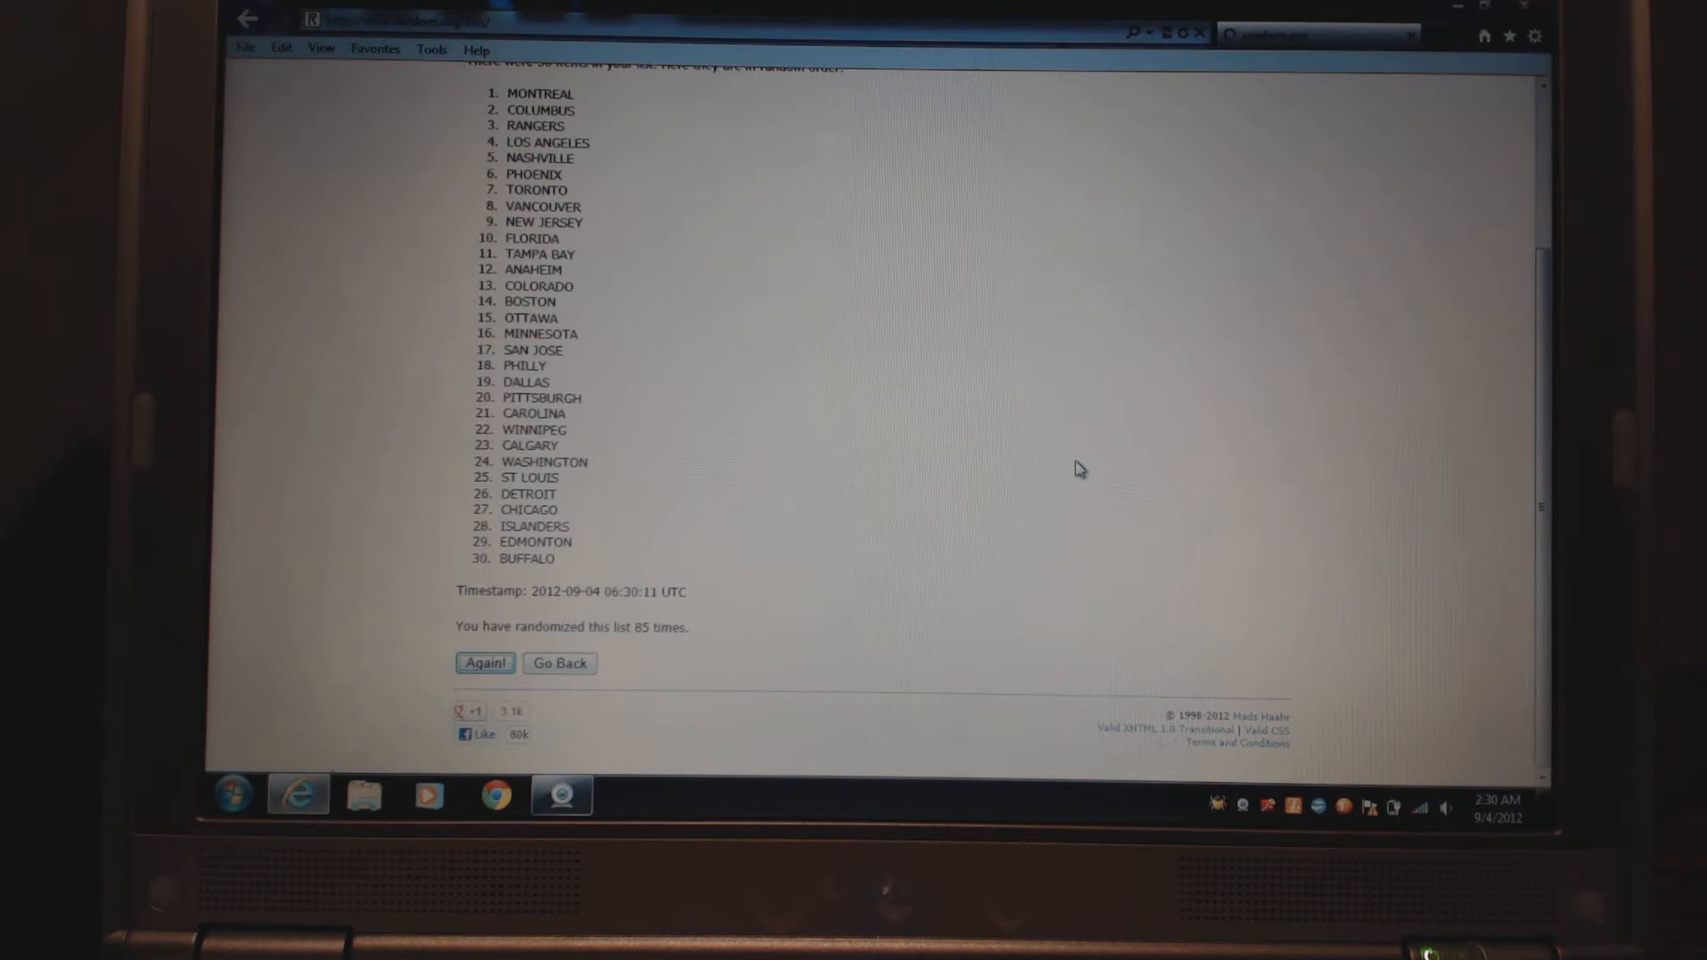
{"action": "left_click", "coordinate": [483, 663]}
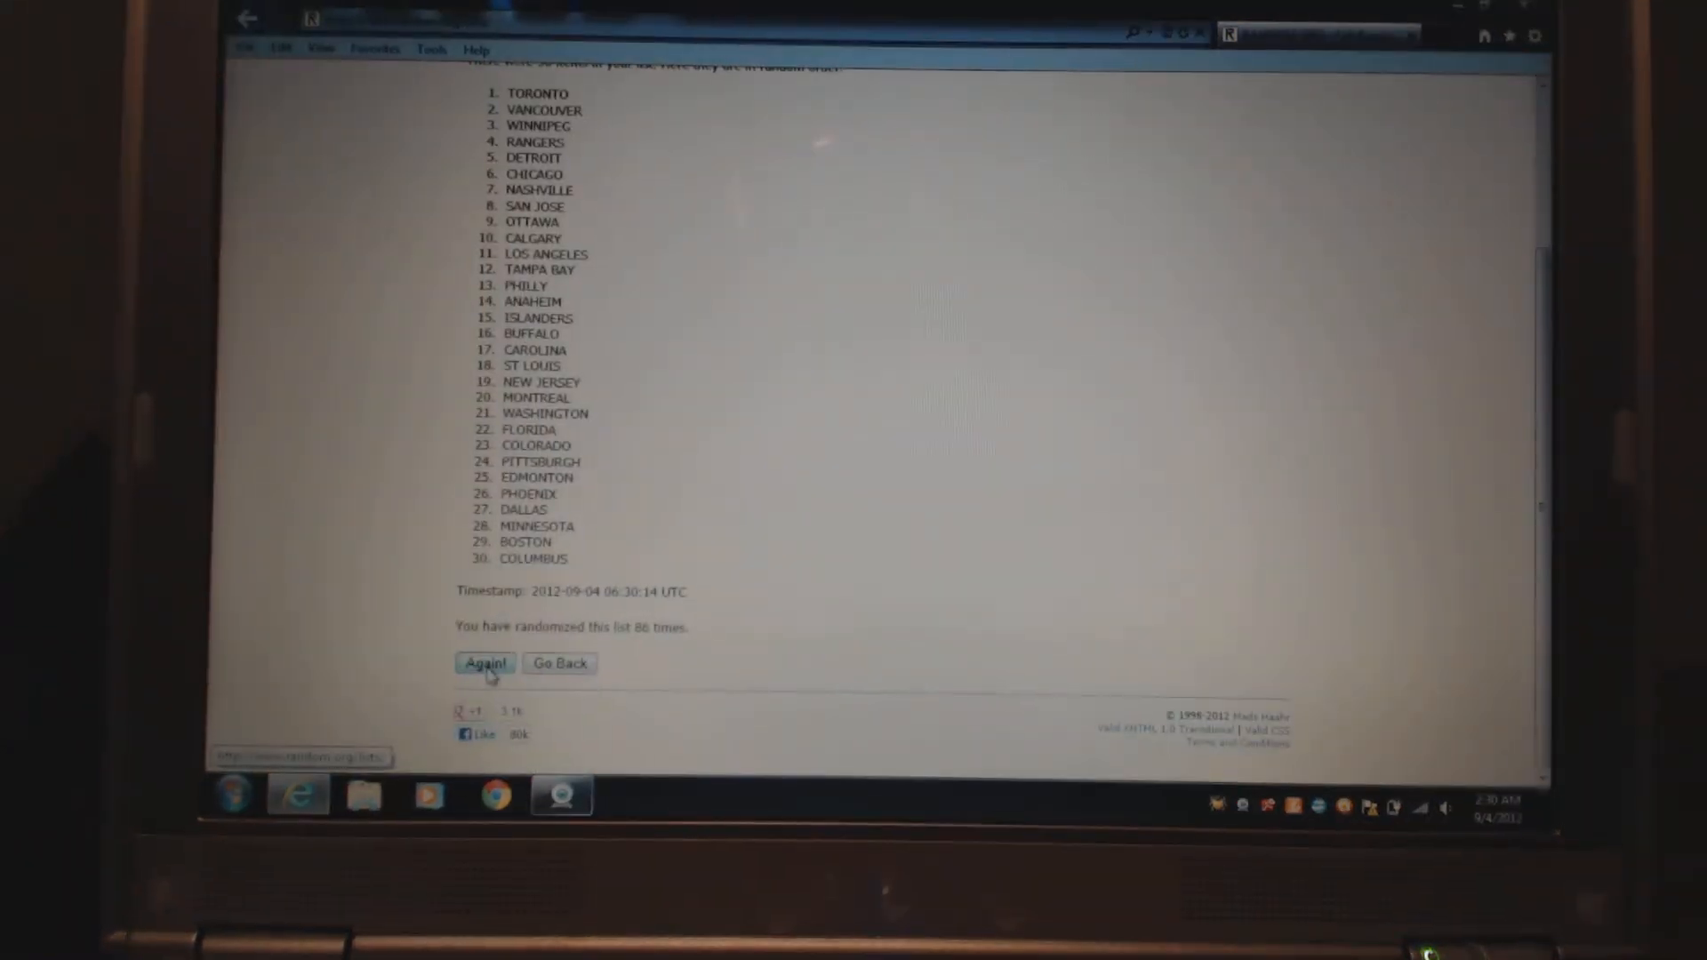
- Shuffle the teams three more times so Buffalo and Chicago head the list
{"action": "left_click", "coordinate": [484, 663]}
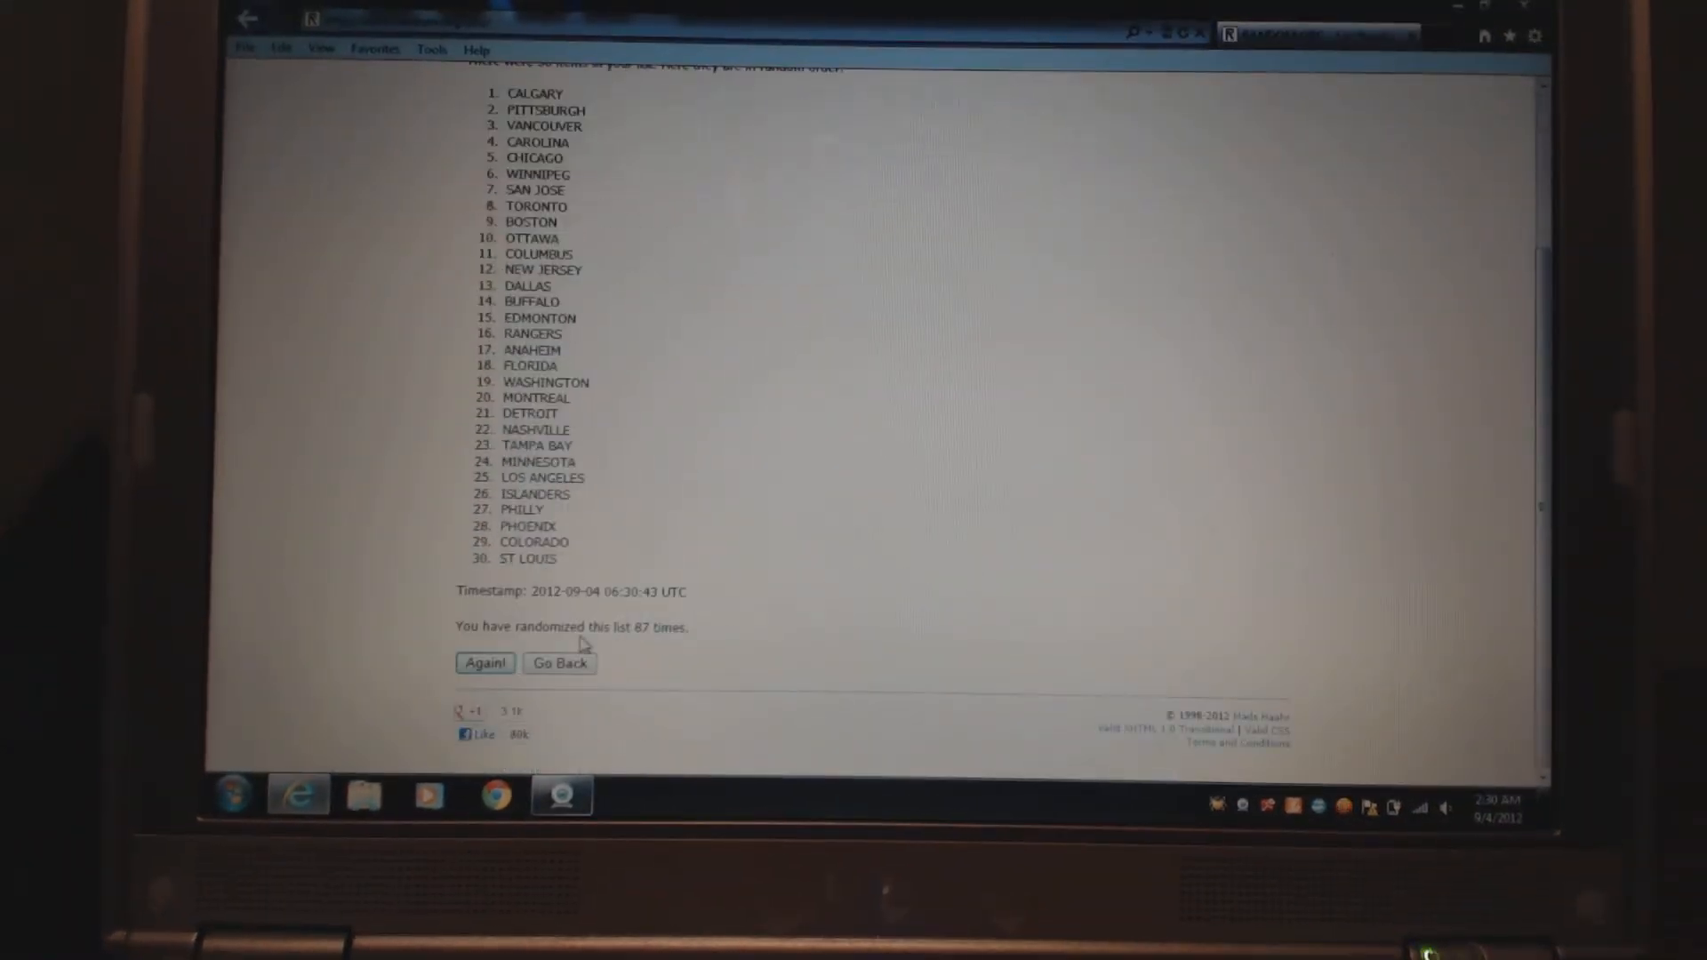
{"action": "left_click", "coordinate": [484, 663]}
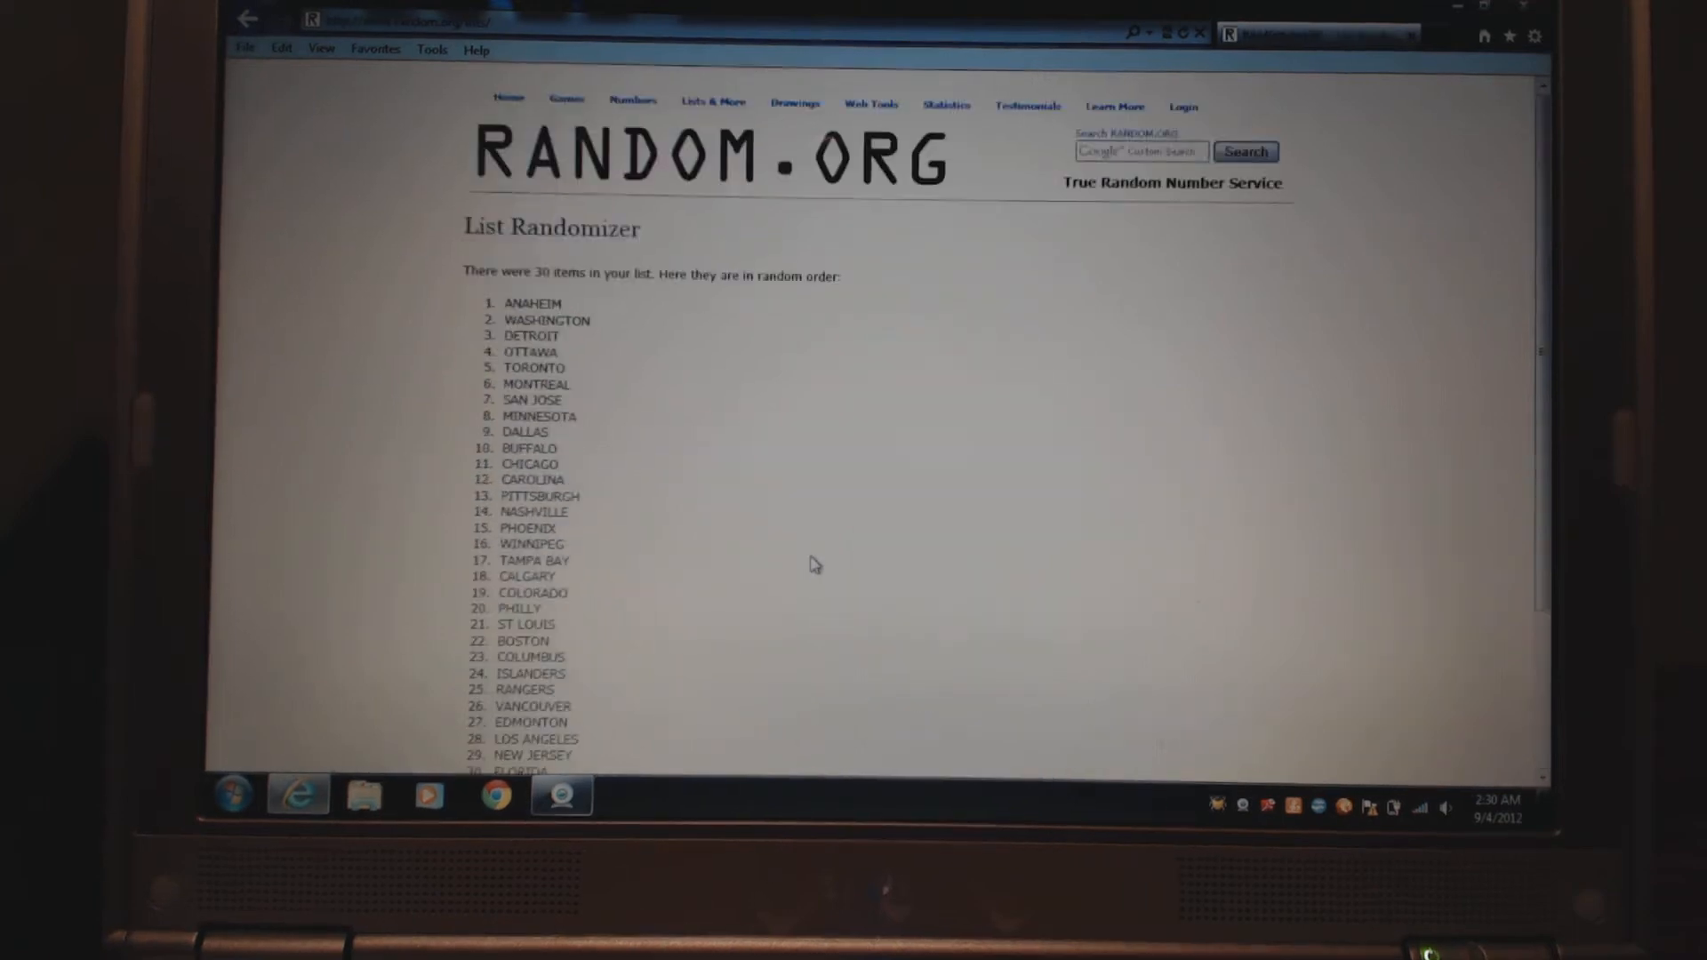
{"action": "scroll", "scroll_direction": "down", "scroll_amount": 3}
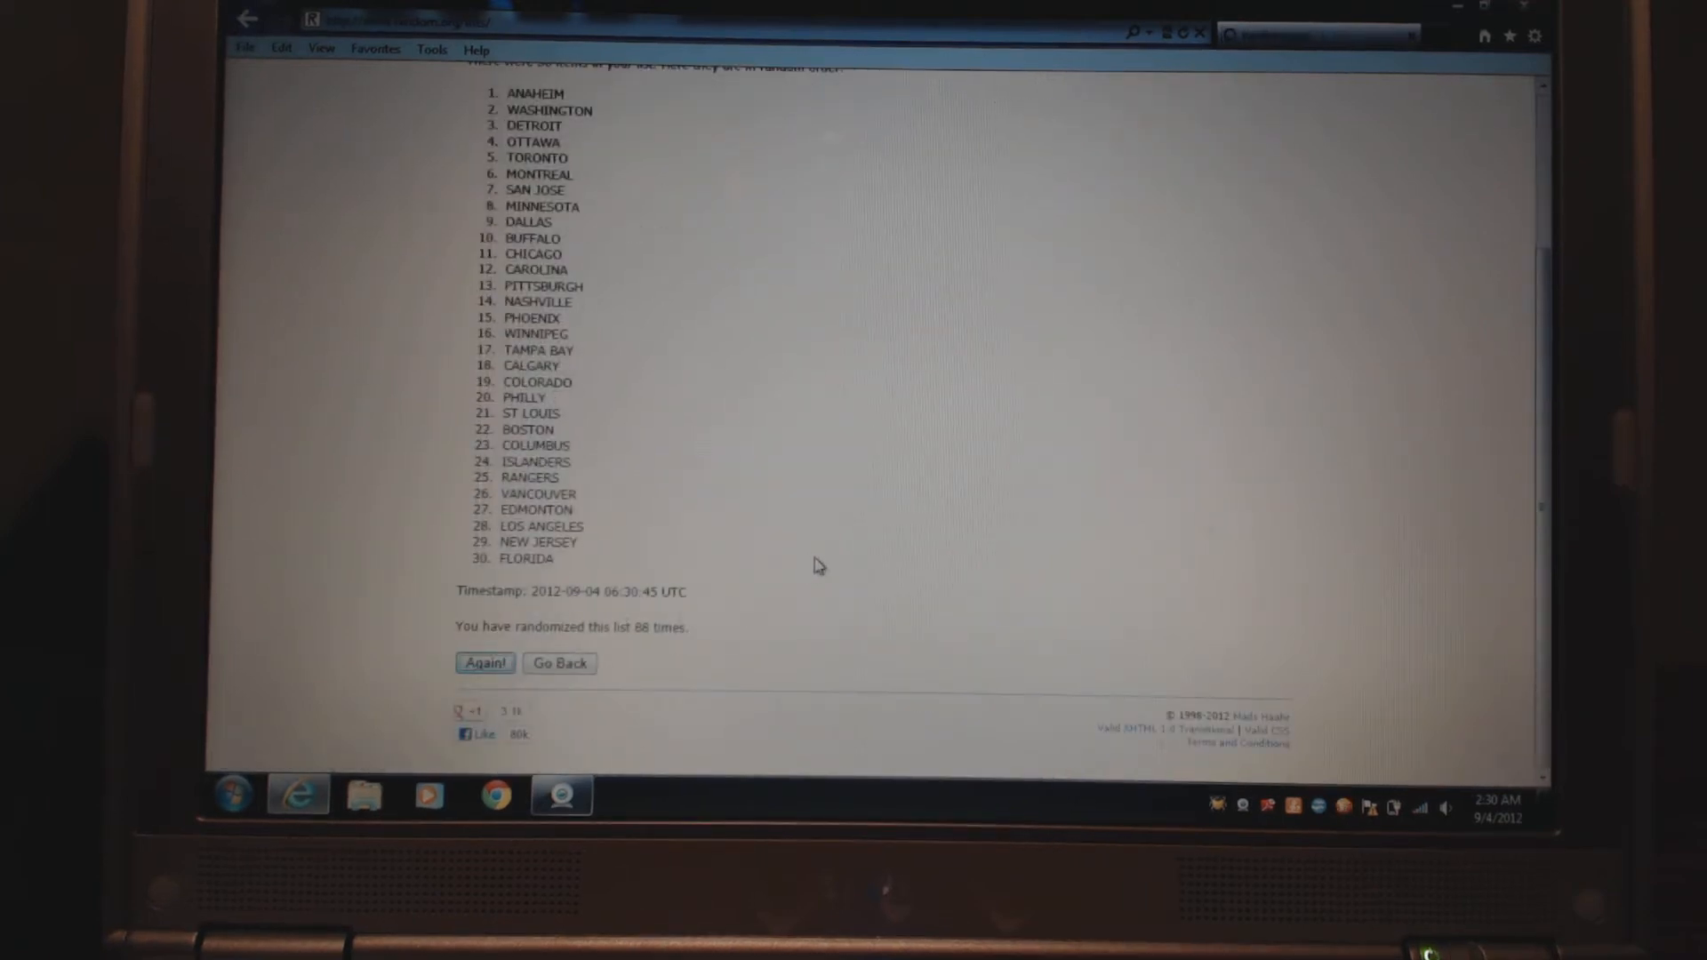
{"action": "left_click", "coordinate": [483, 663]}
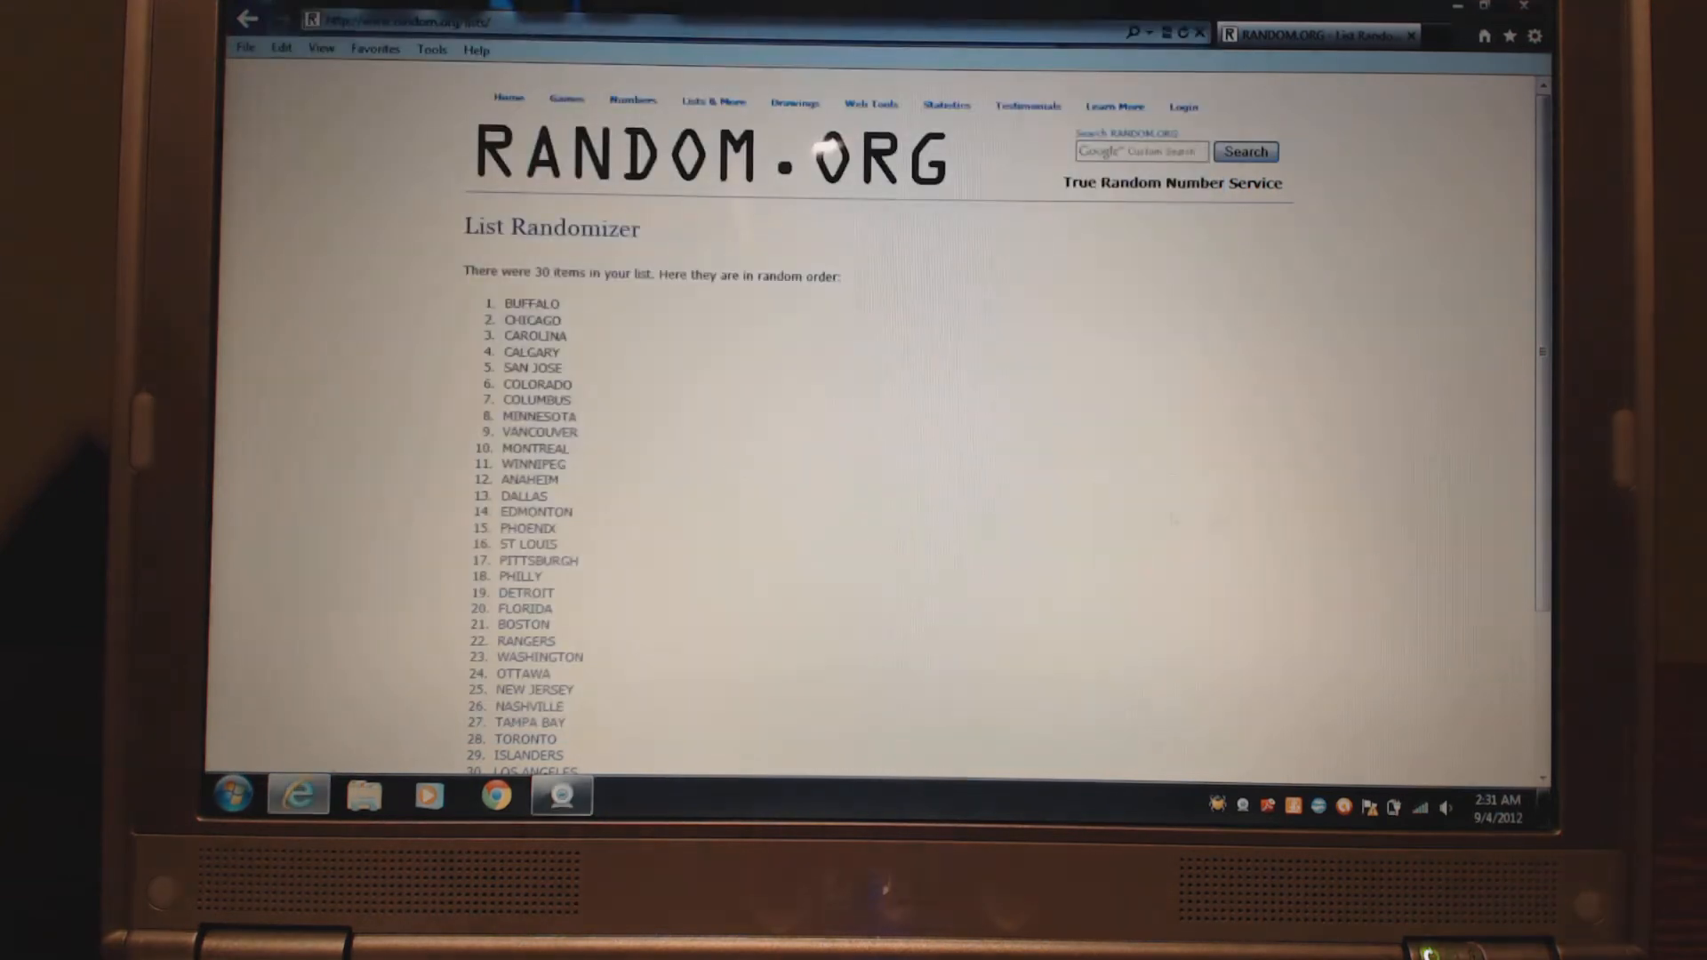
- Reshuffle four more times, reaching 92 randomizations with Boston and the Rangers first
{"action": "scroll", "scroll_direction": "down", "scroll_amount": 3}
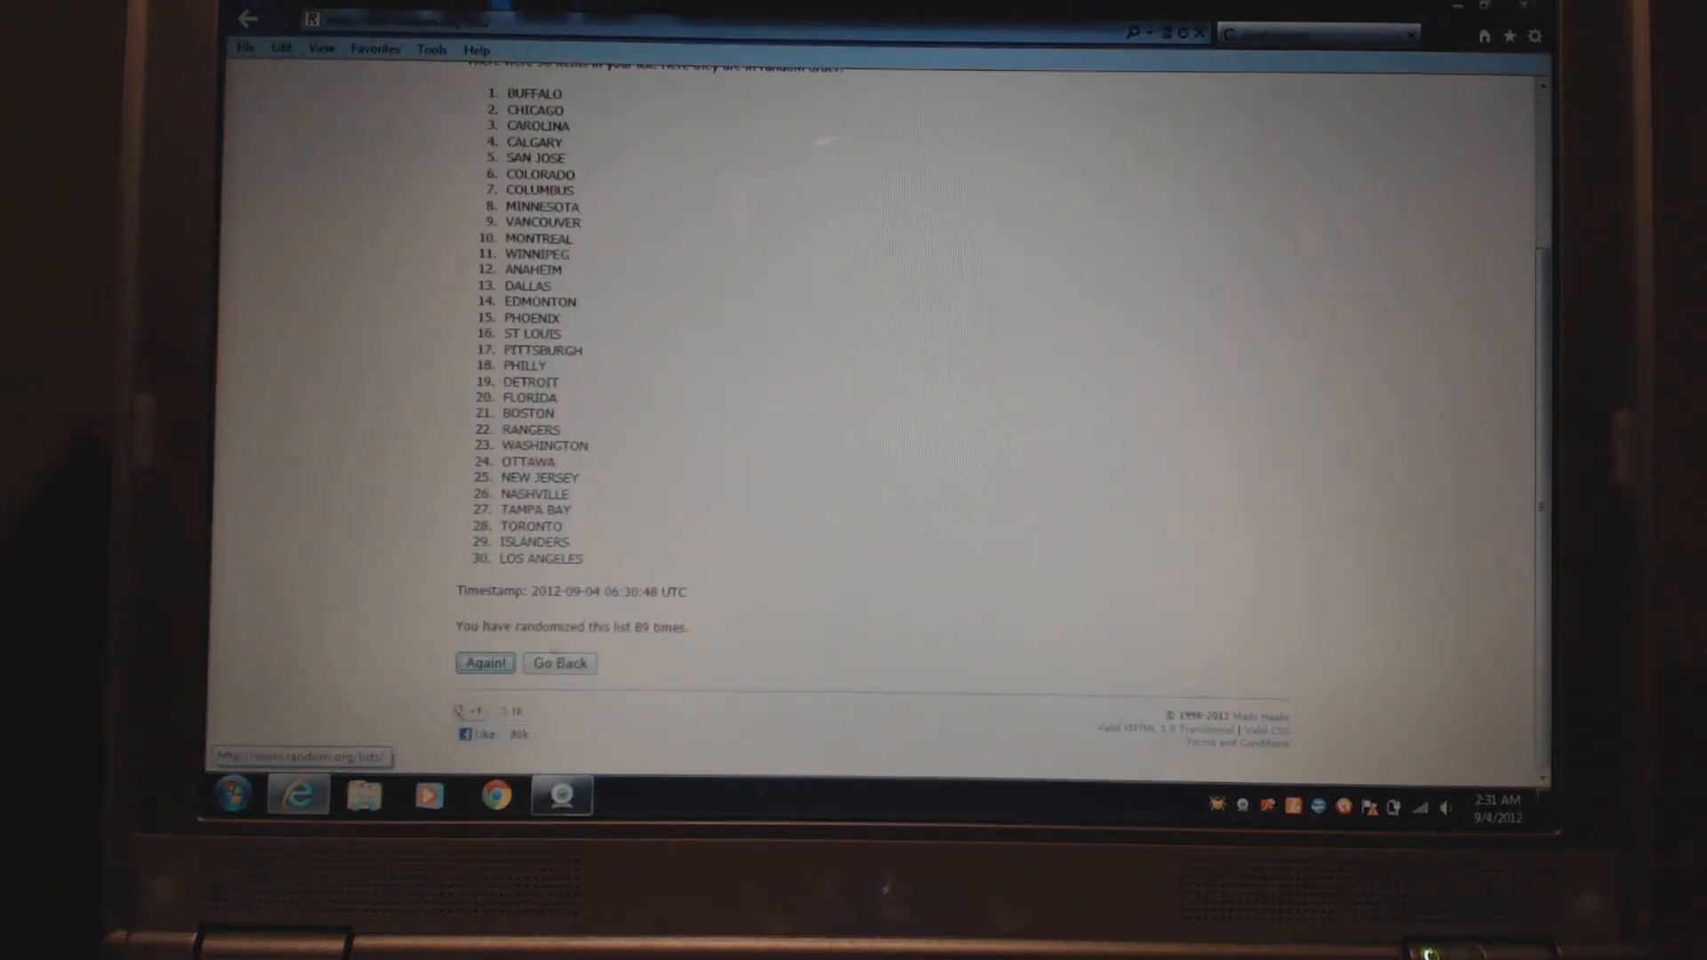
{"action": "left_click", "coordinate": [485, 663]}
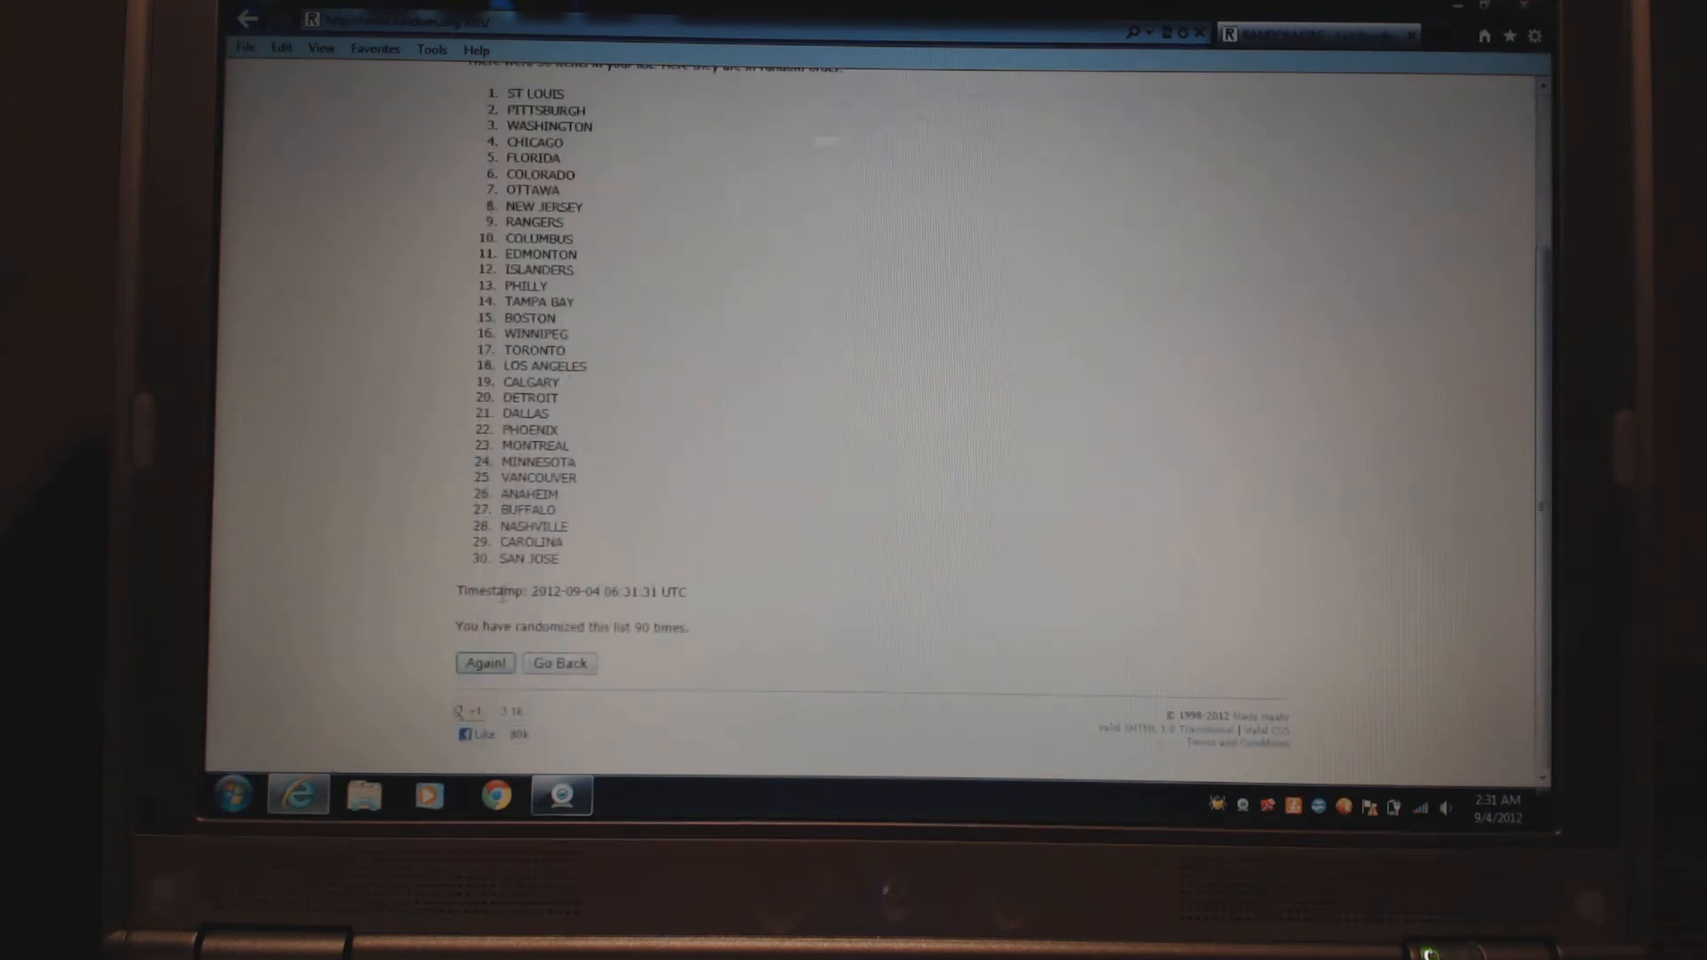
{"action": "left_click", "coordinate": [484, 664]}
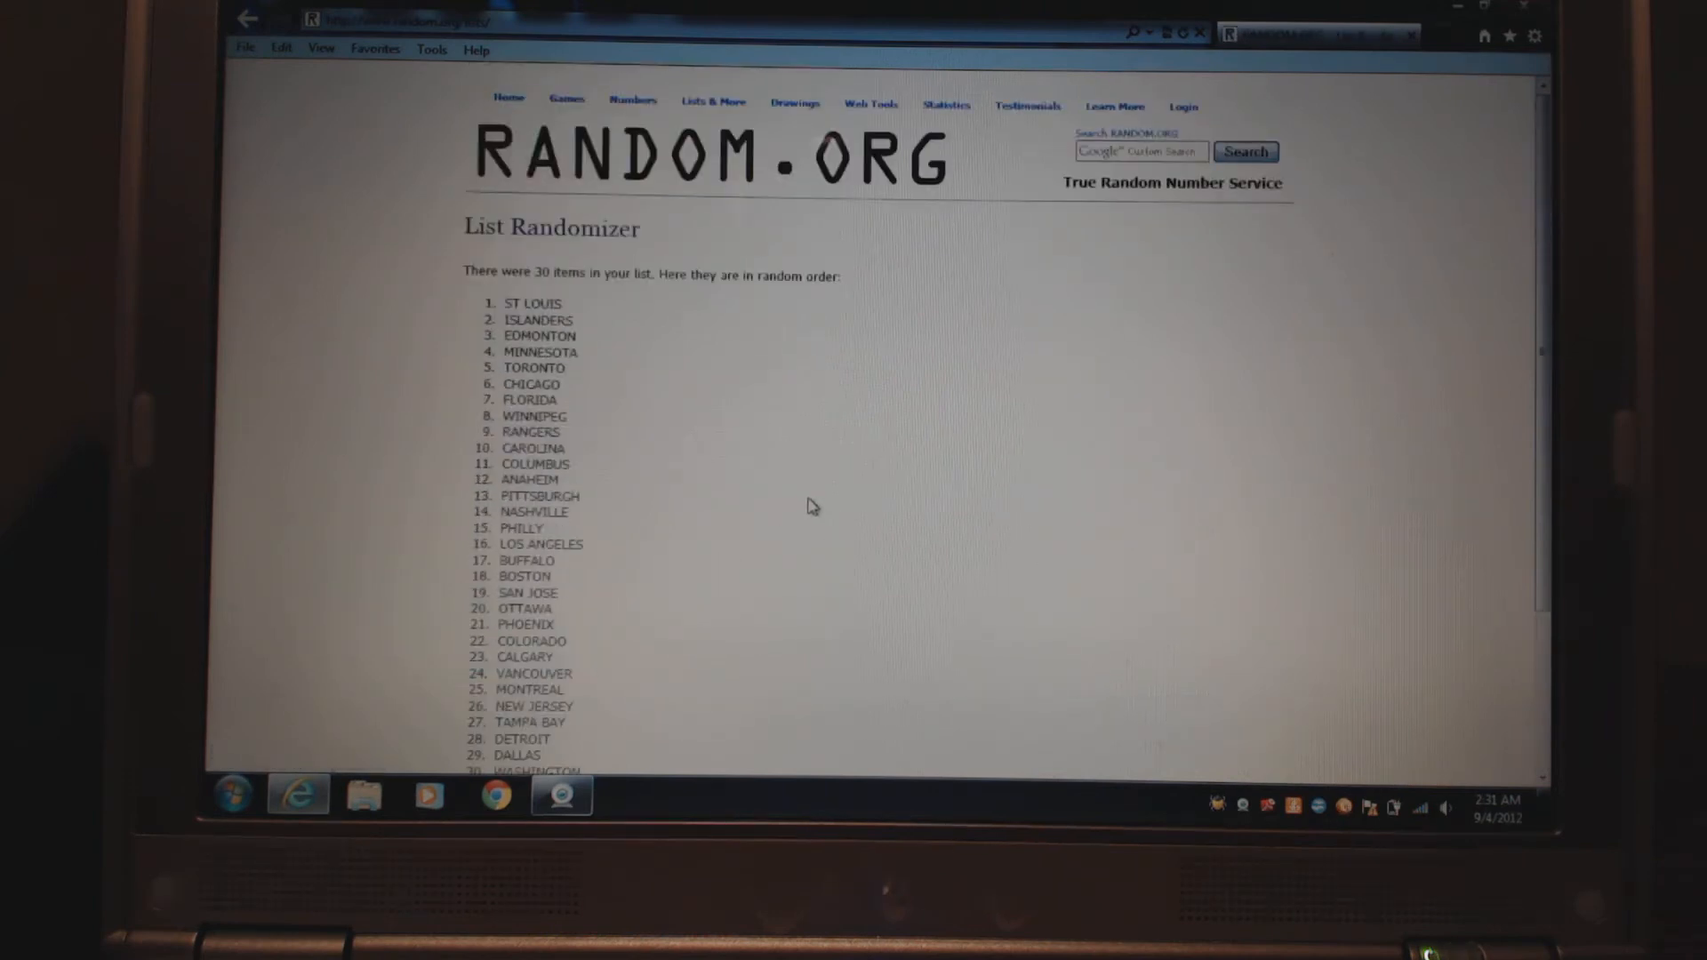
{"action": "scroll", "scroll_direction": "down", "scroll_amount": 3}
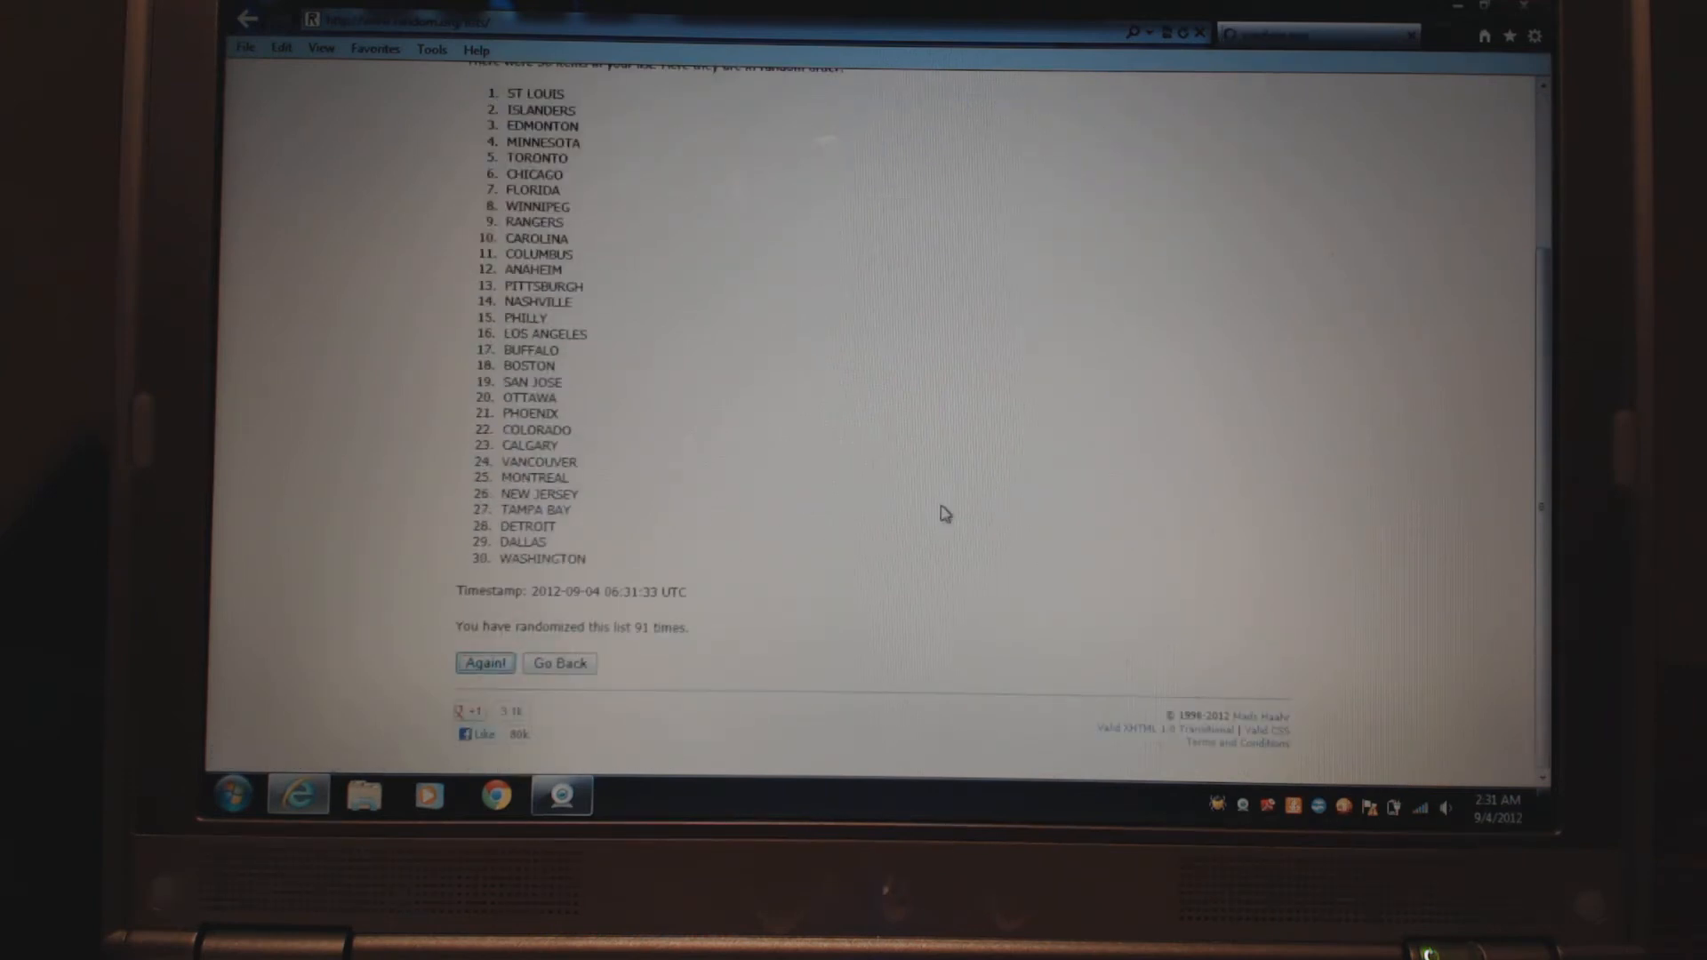
{"action": "left_click", "coordinate": [485, 664]}
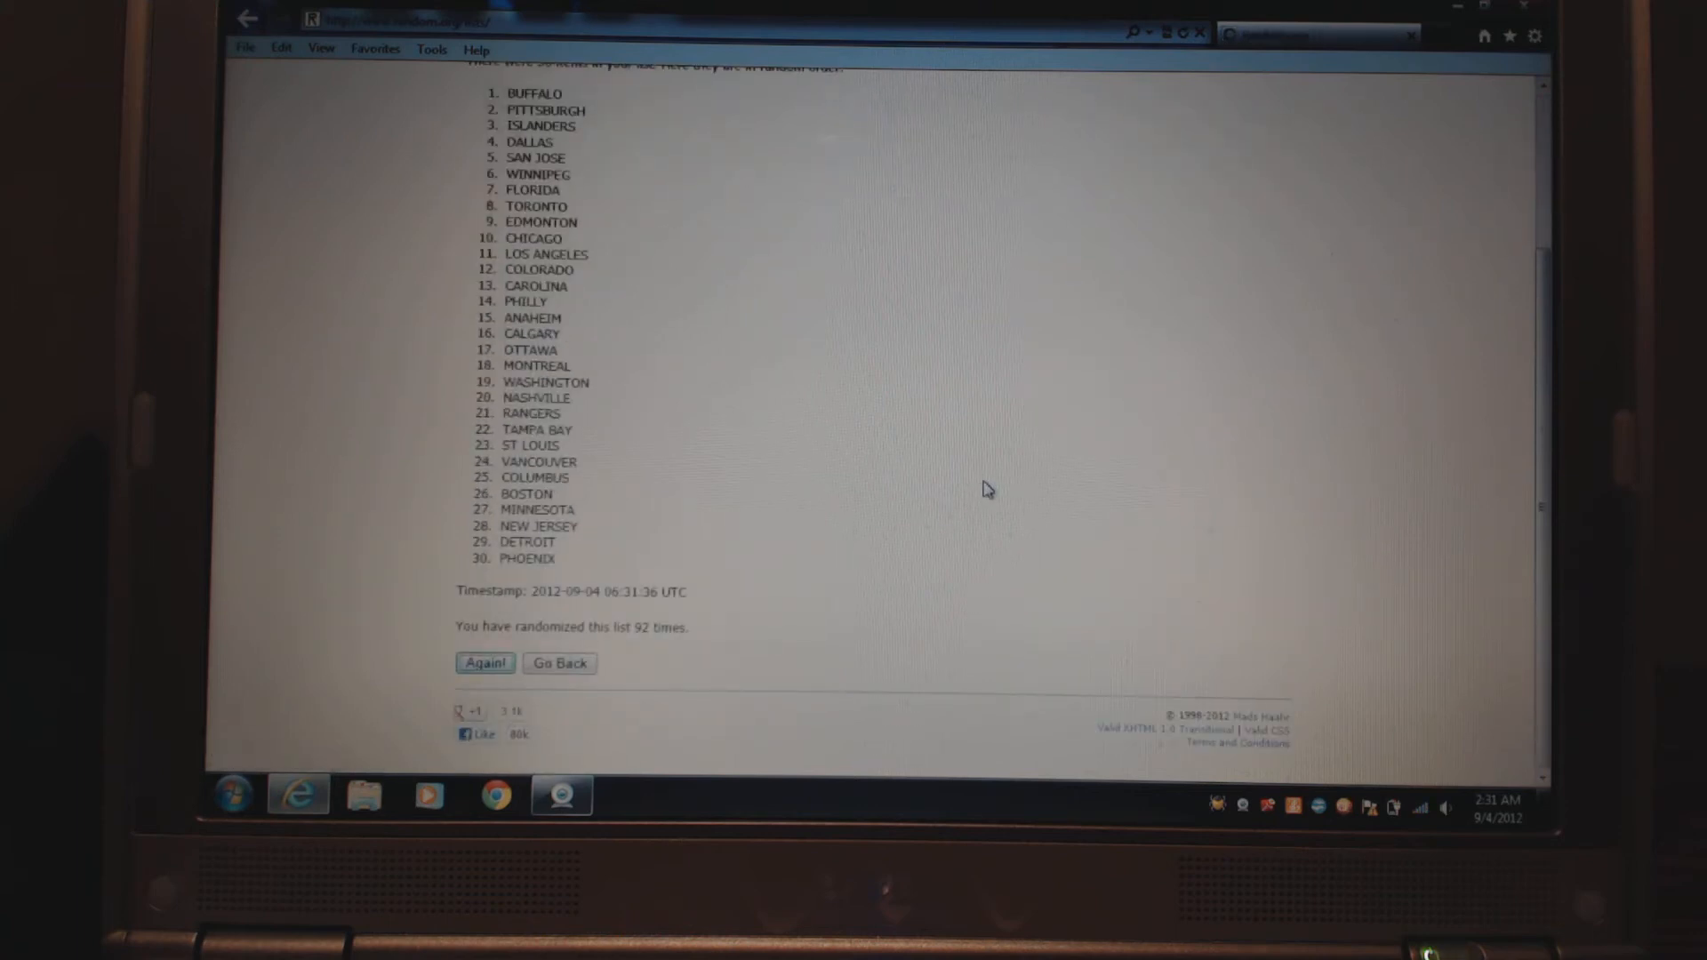
{"action": "left_click", "coordinate": [484, 663]}
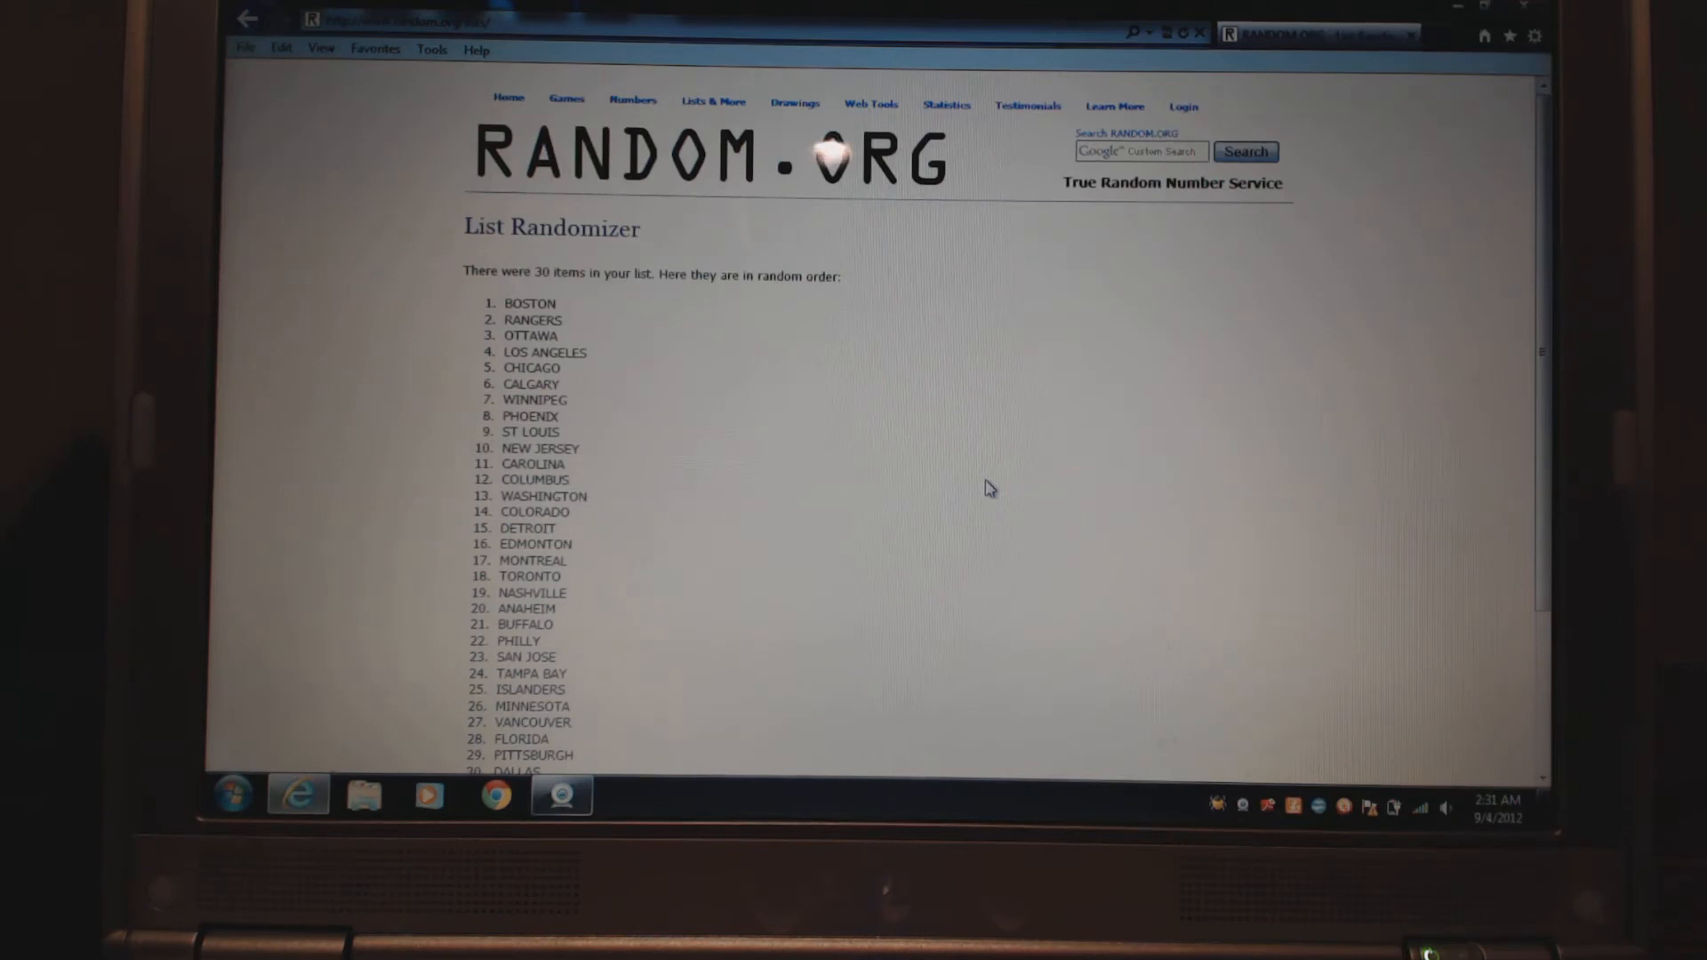